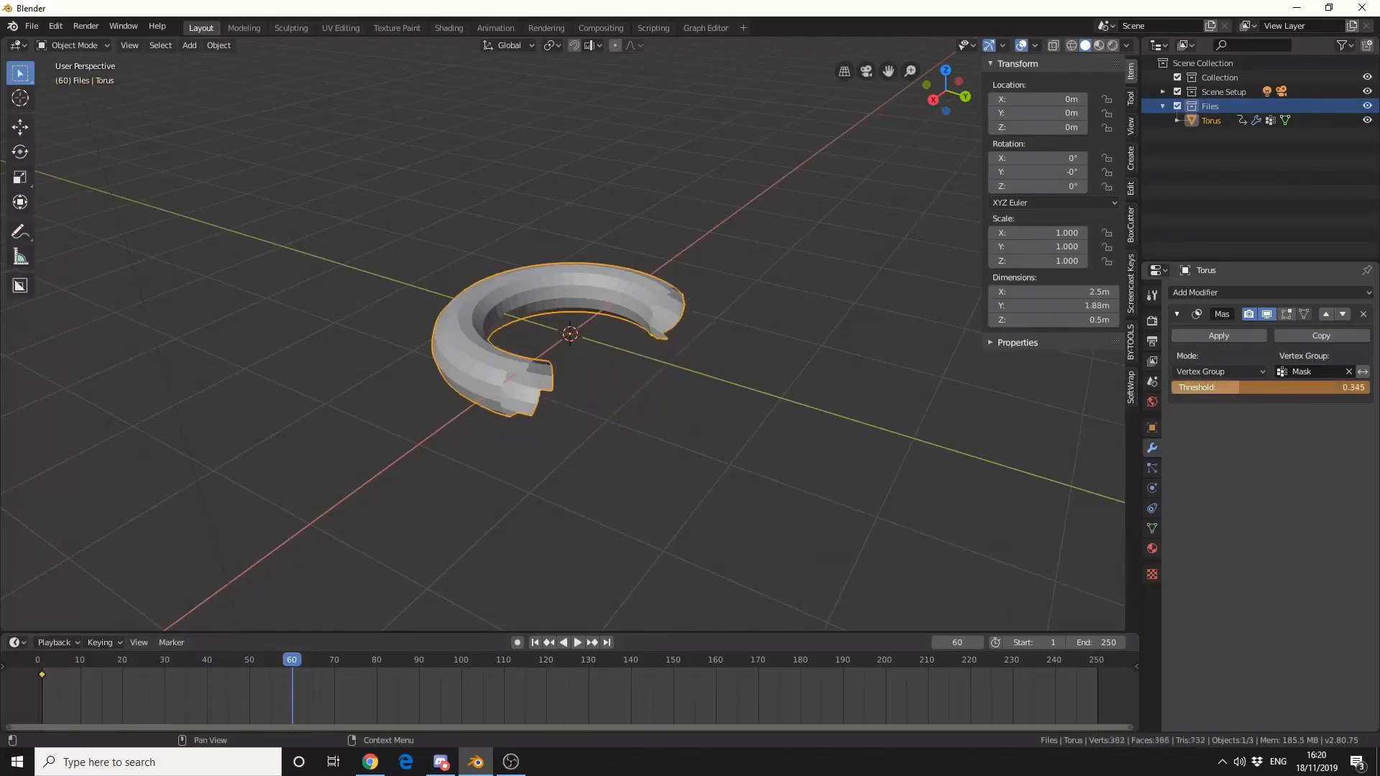
Step: Load the Suzanne scene with camera and light, Suzanne still unmodified
right_click(1196, 387)
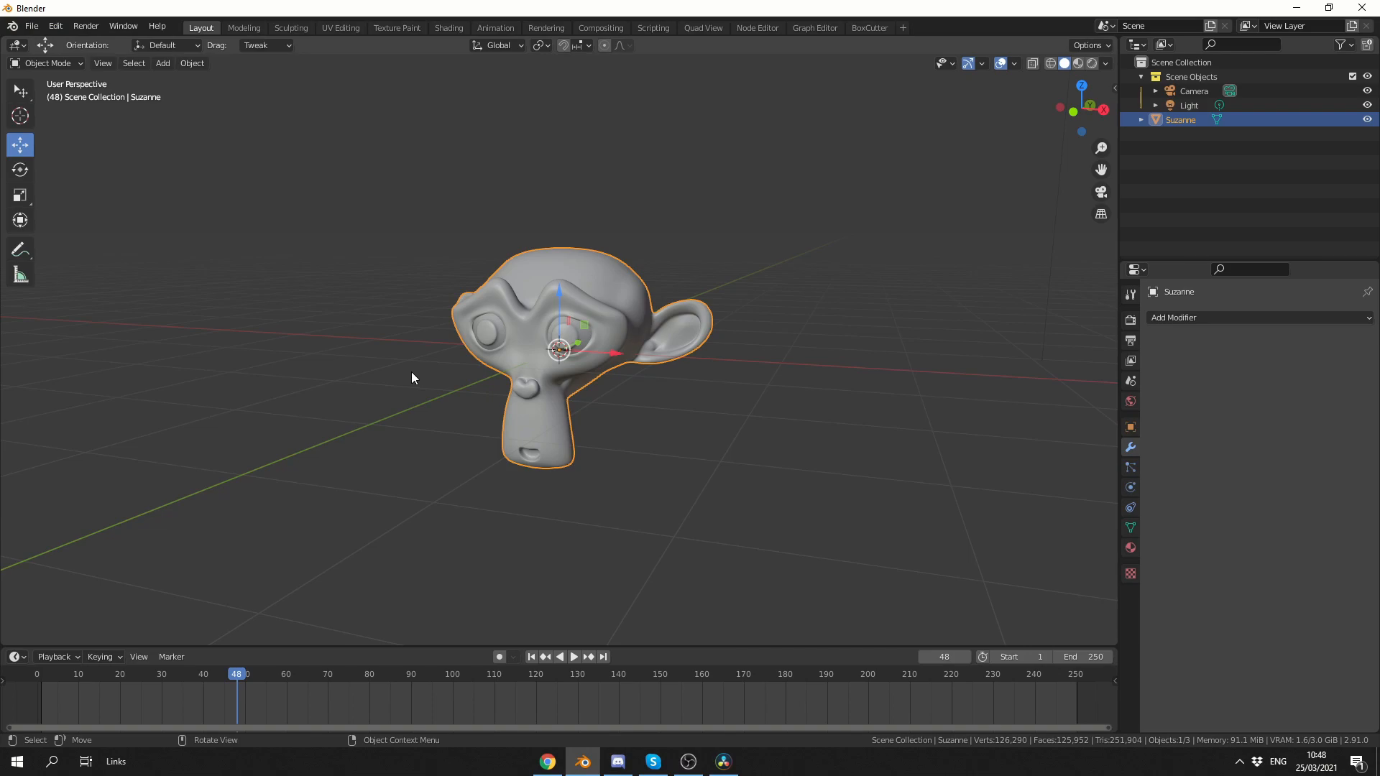
mouse_move(443, 298)
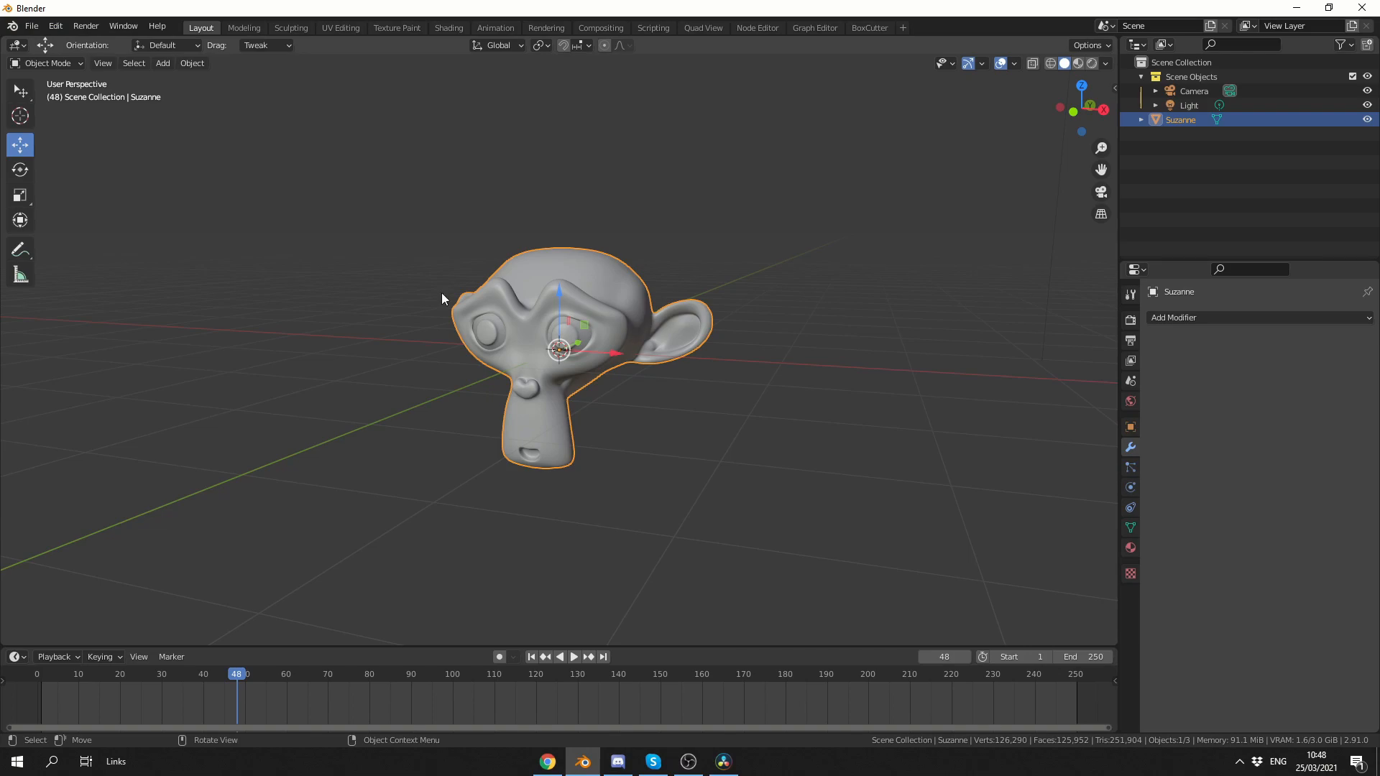
Step: Open Blender Preferences from the Edit menu
click(54, 26)
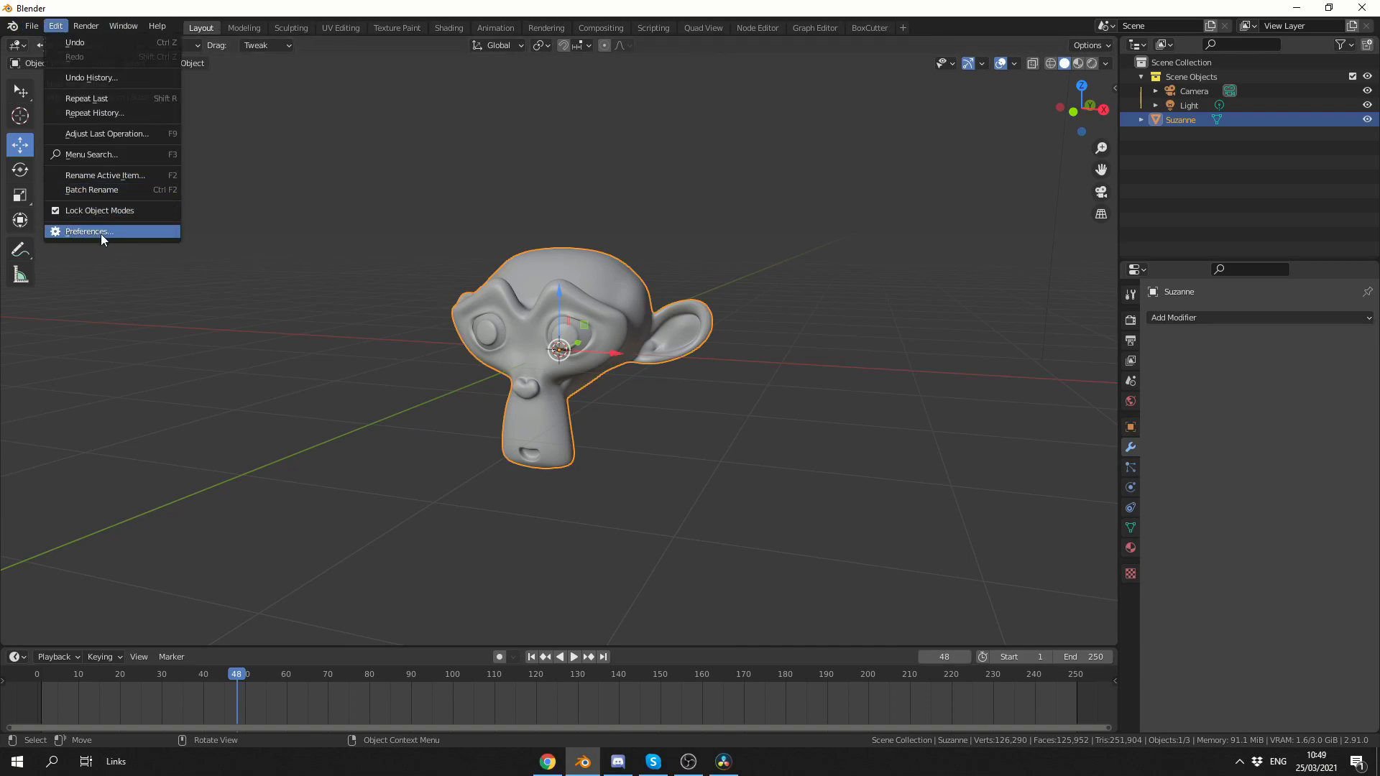
click(87, 232)
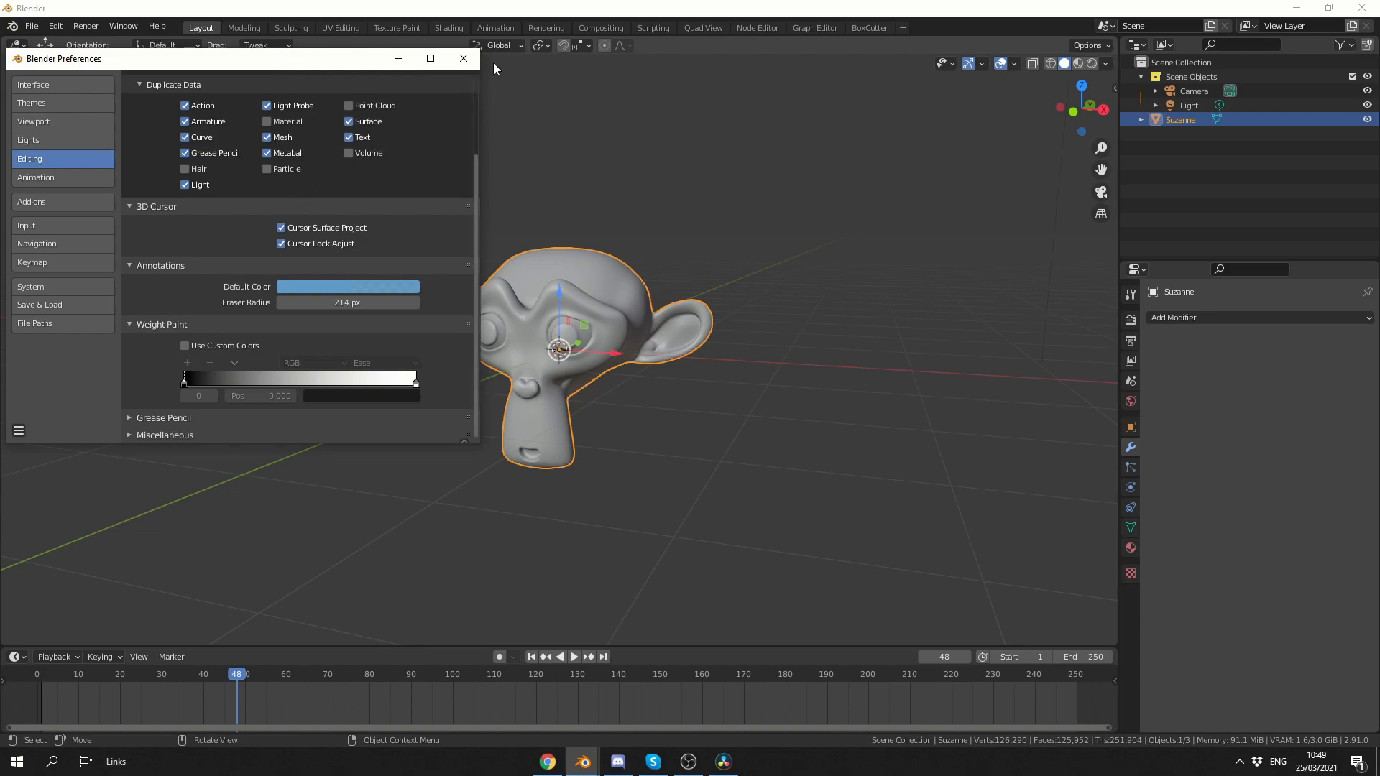
Step: Close Preferences and paint a gradient weight across Suzanne
click(463, 58)
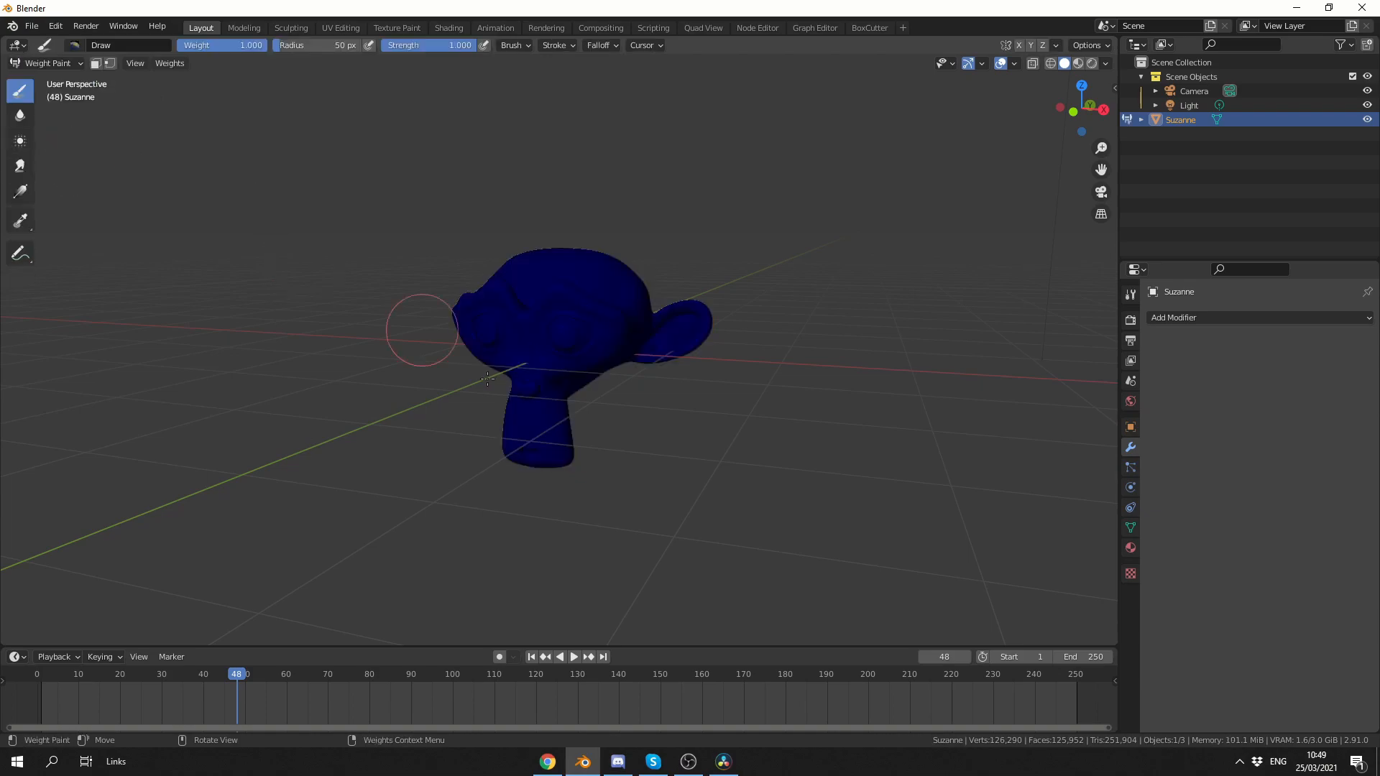
drag(483, 379, 812, 504)
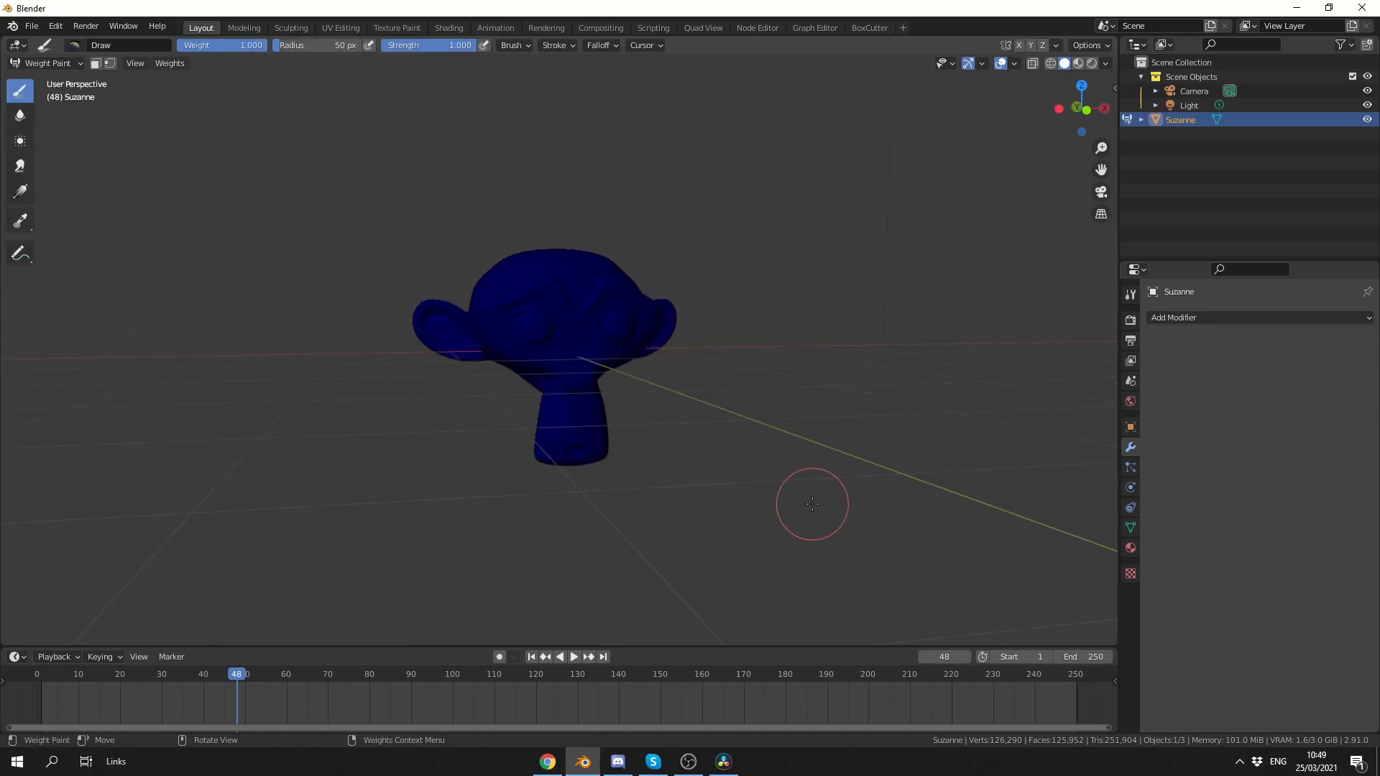
click(19, 191)
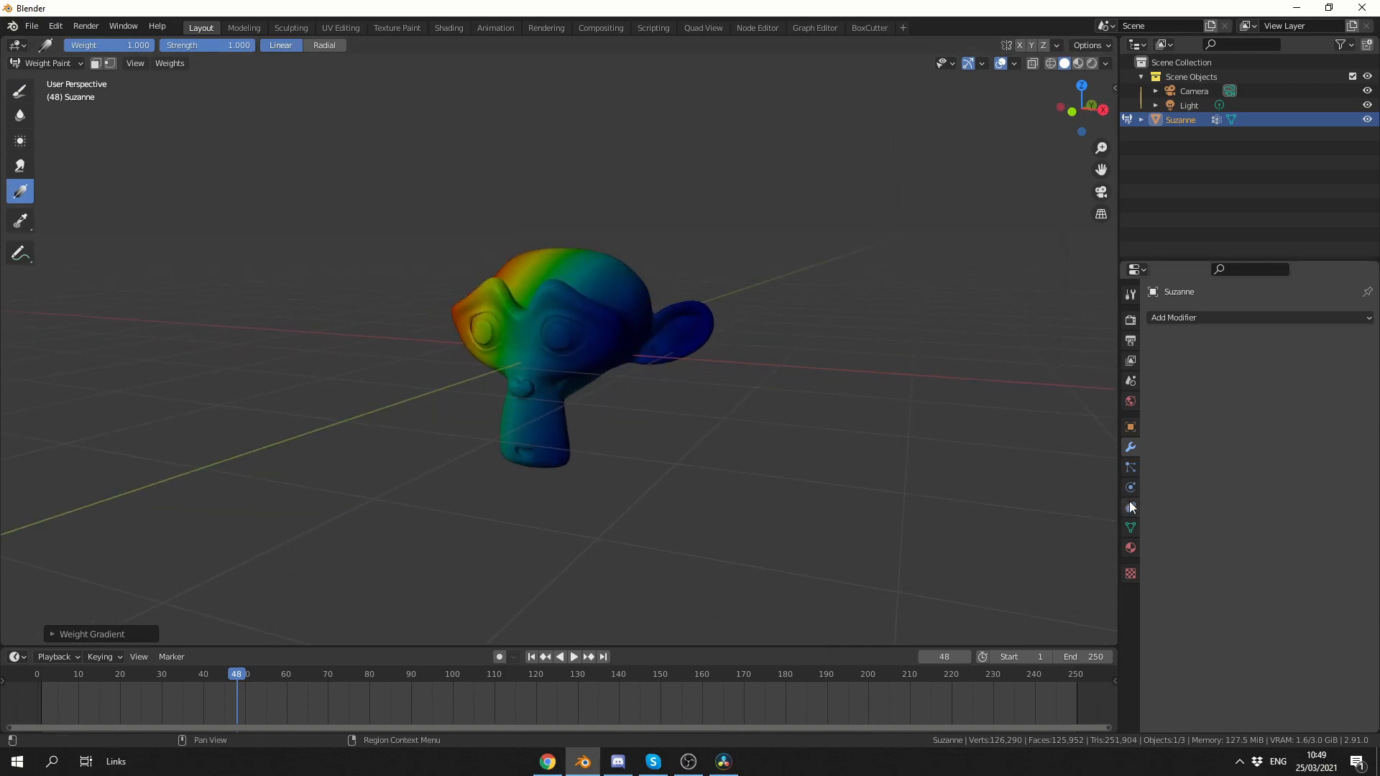
Step: Rename the vertex group to MyWeightPaint in Object Data properties
click(1130, 527)
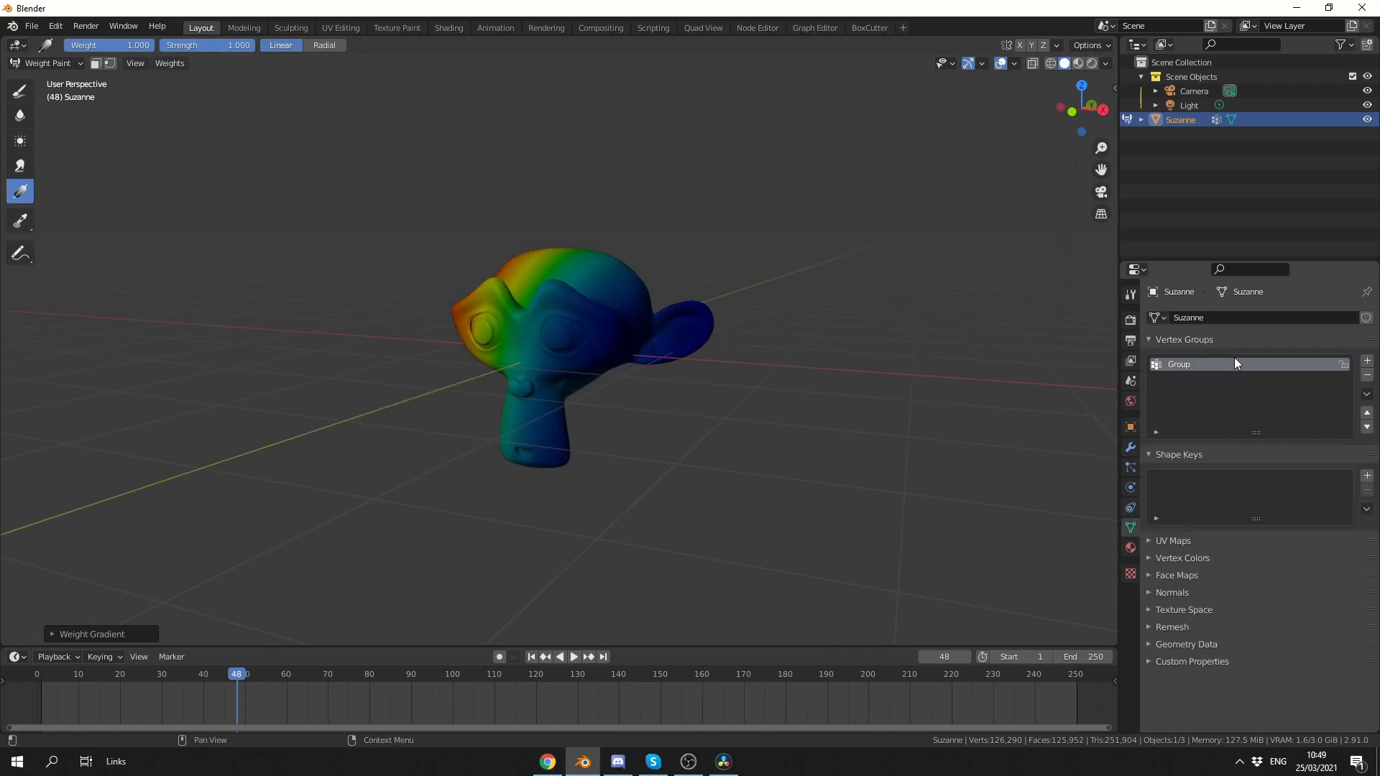
double_click(1178, 364)
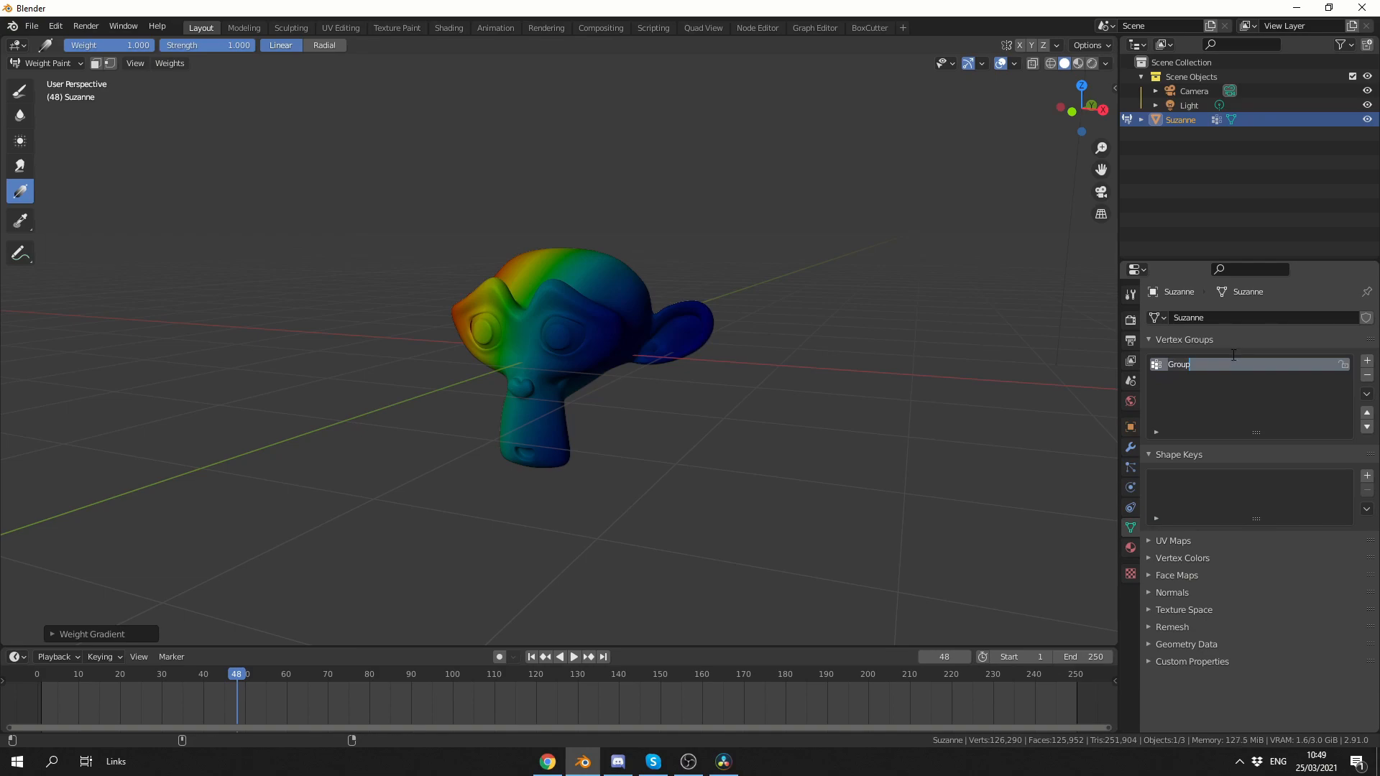
text(MyWeightPaint)
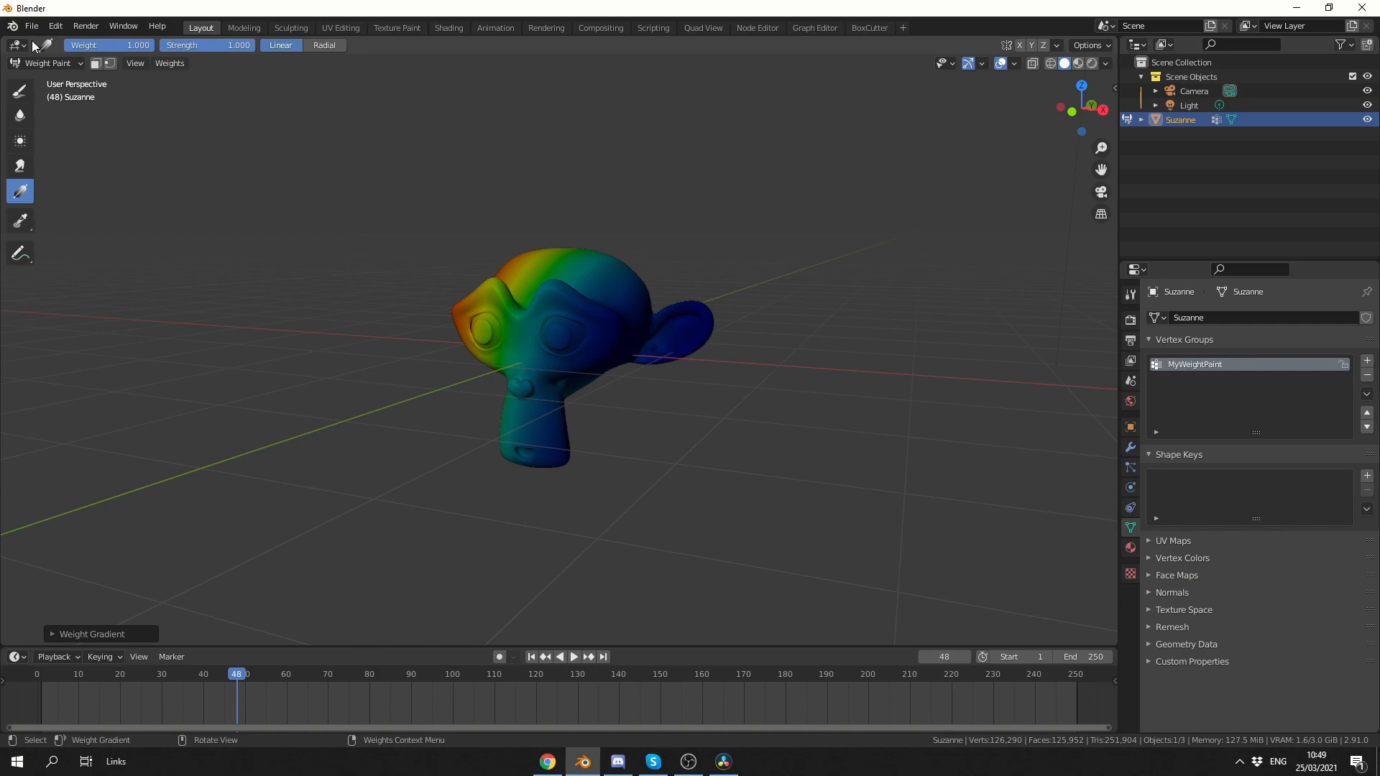
Step: Add a Mask modifier using the MyWeightPaint group with threshold 0
click(44, 63)
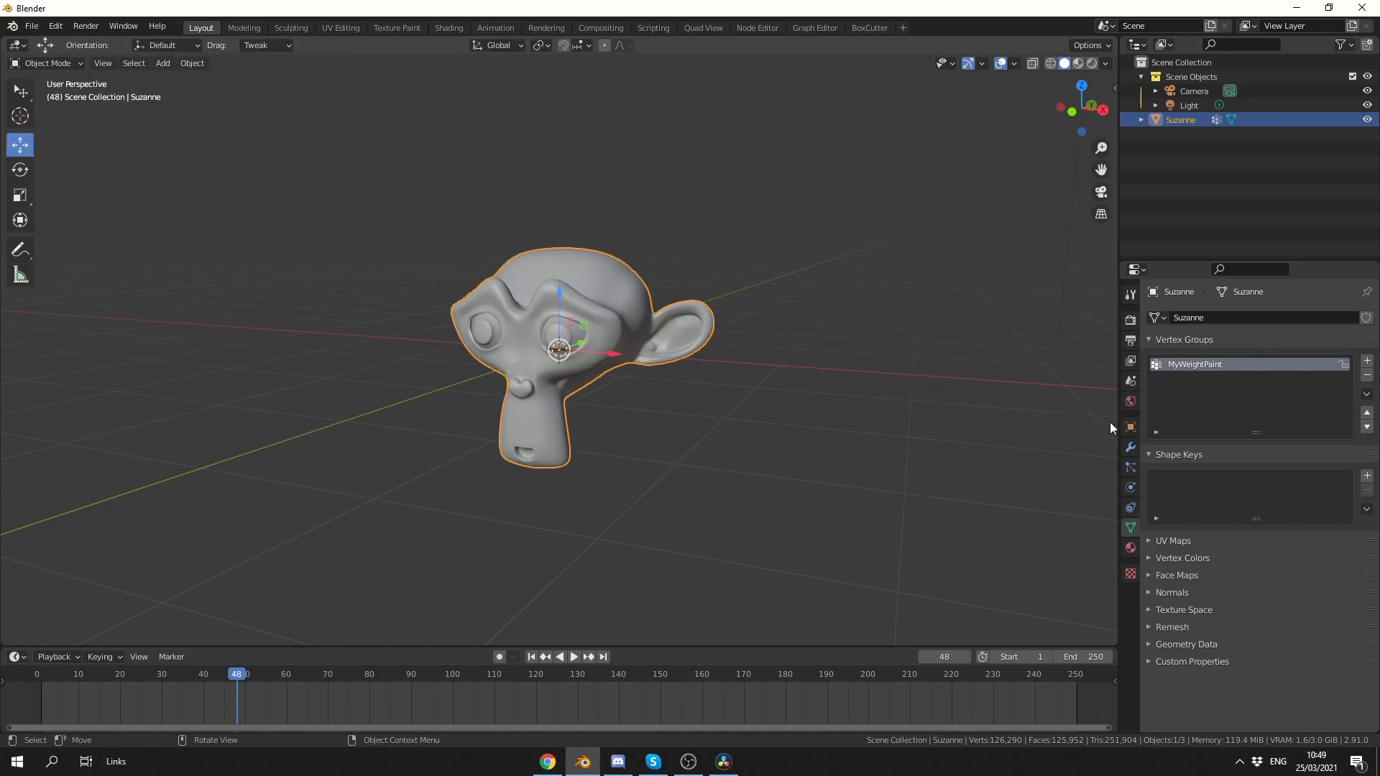
click(1172, 317)
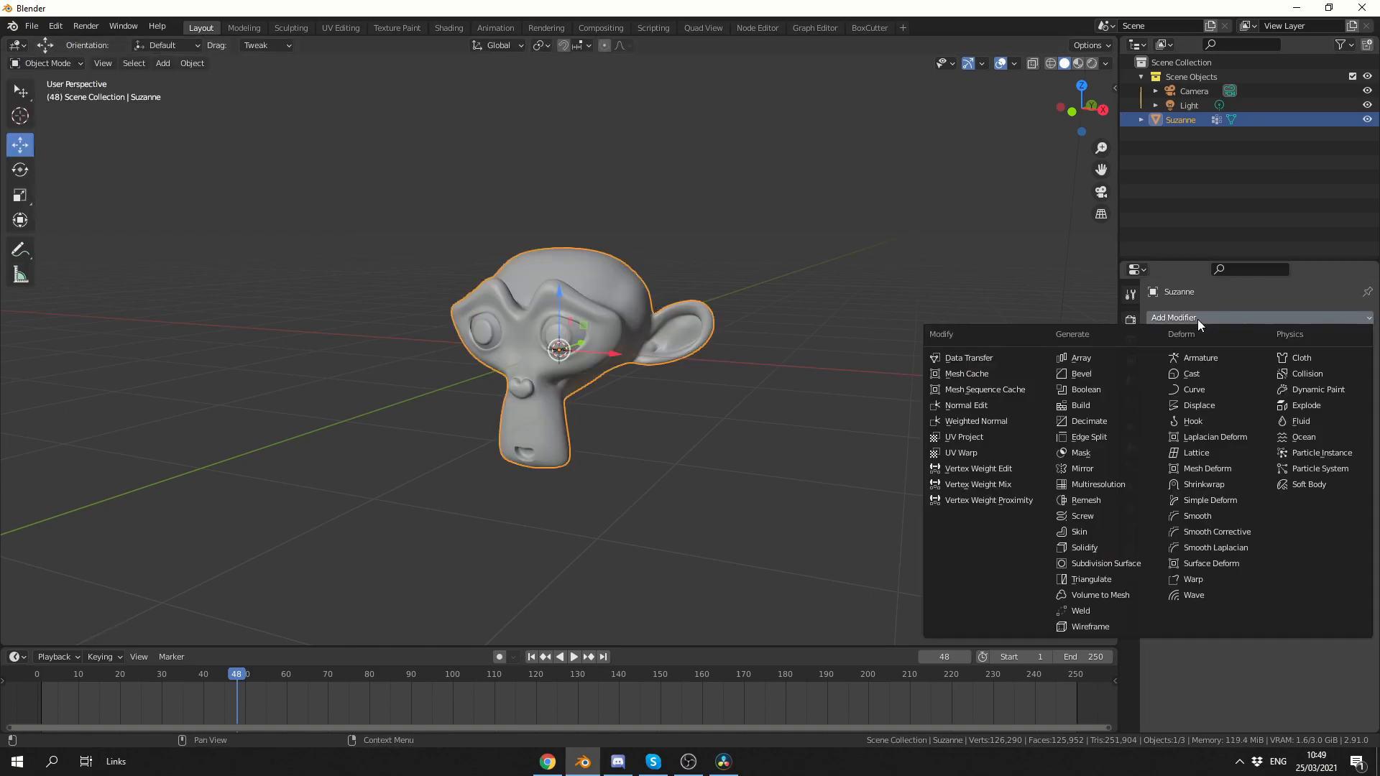
click(1081, 452)
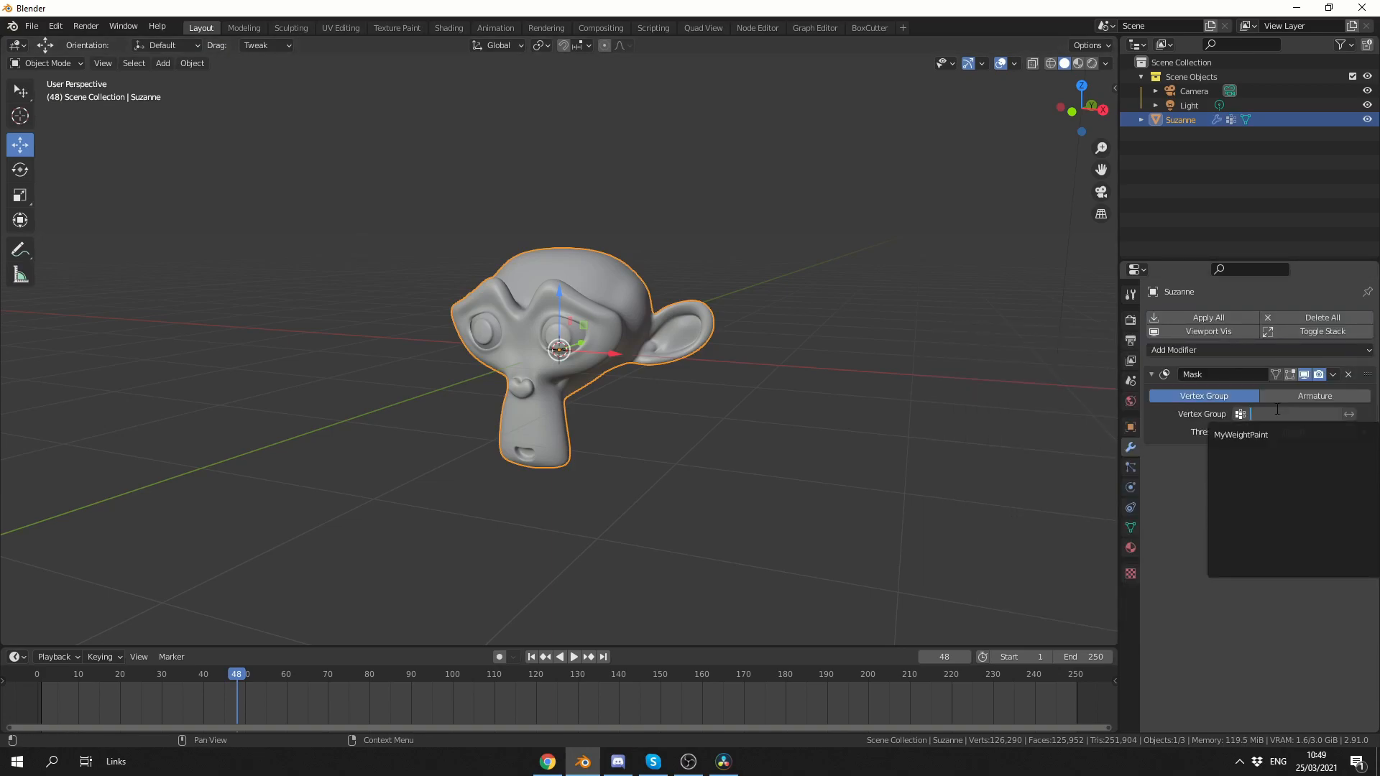
click(1241, 434)
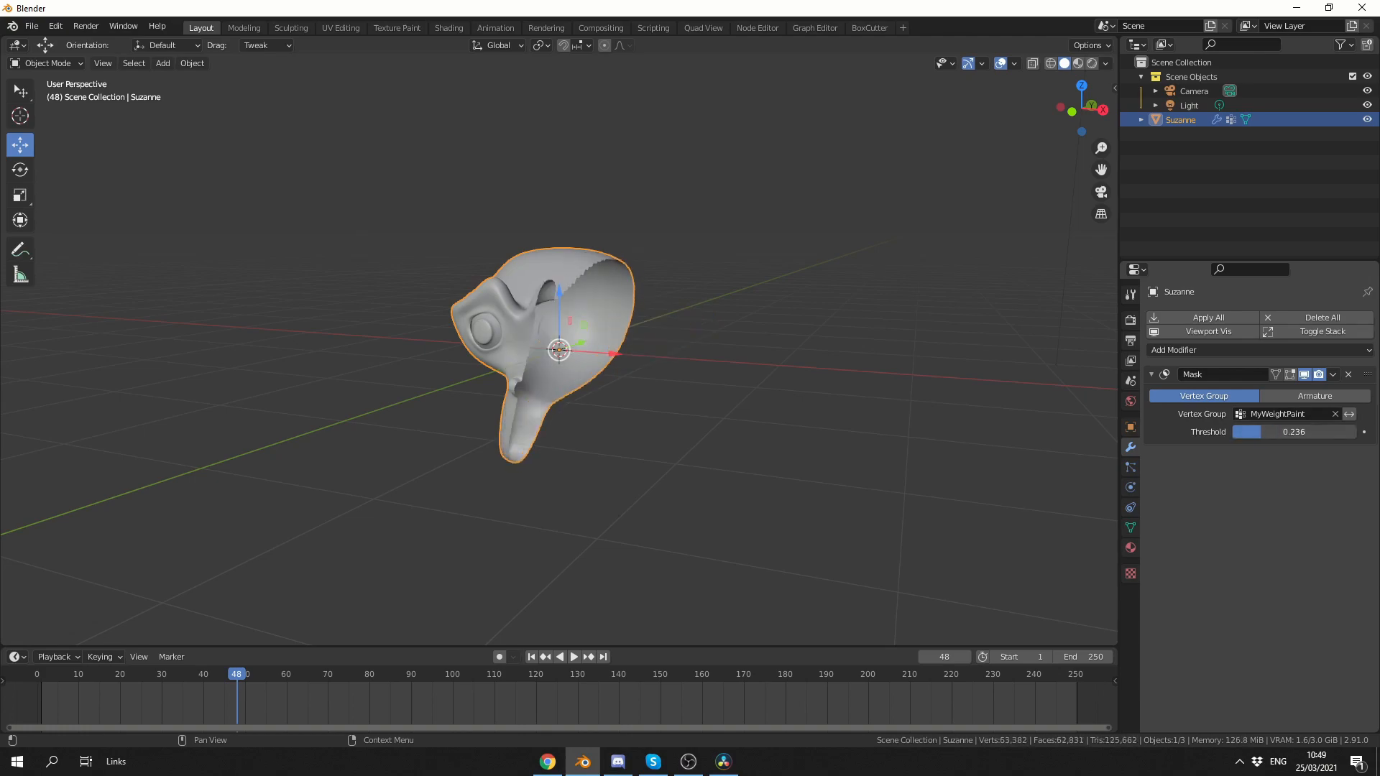
drag(1294, 431, 1236, 431)
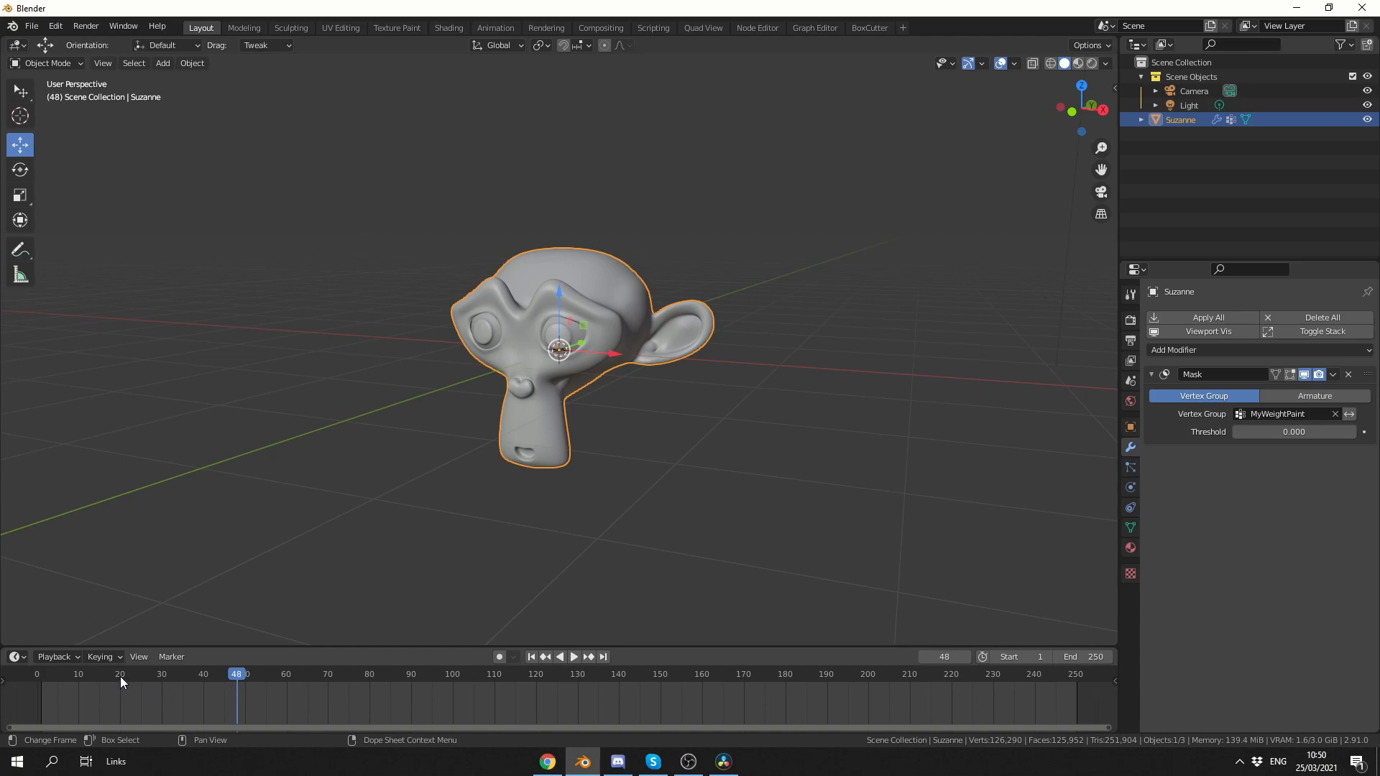
Step: Insert a keyframe on the Mask threshold at frame 20
right_click(1293, 432)
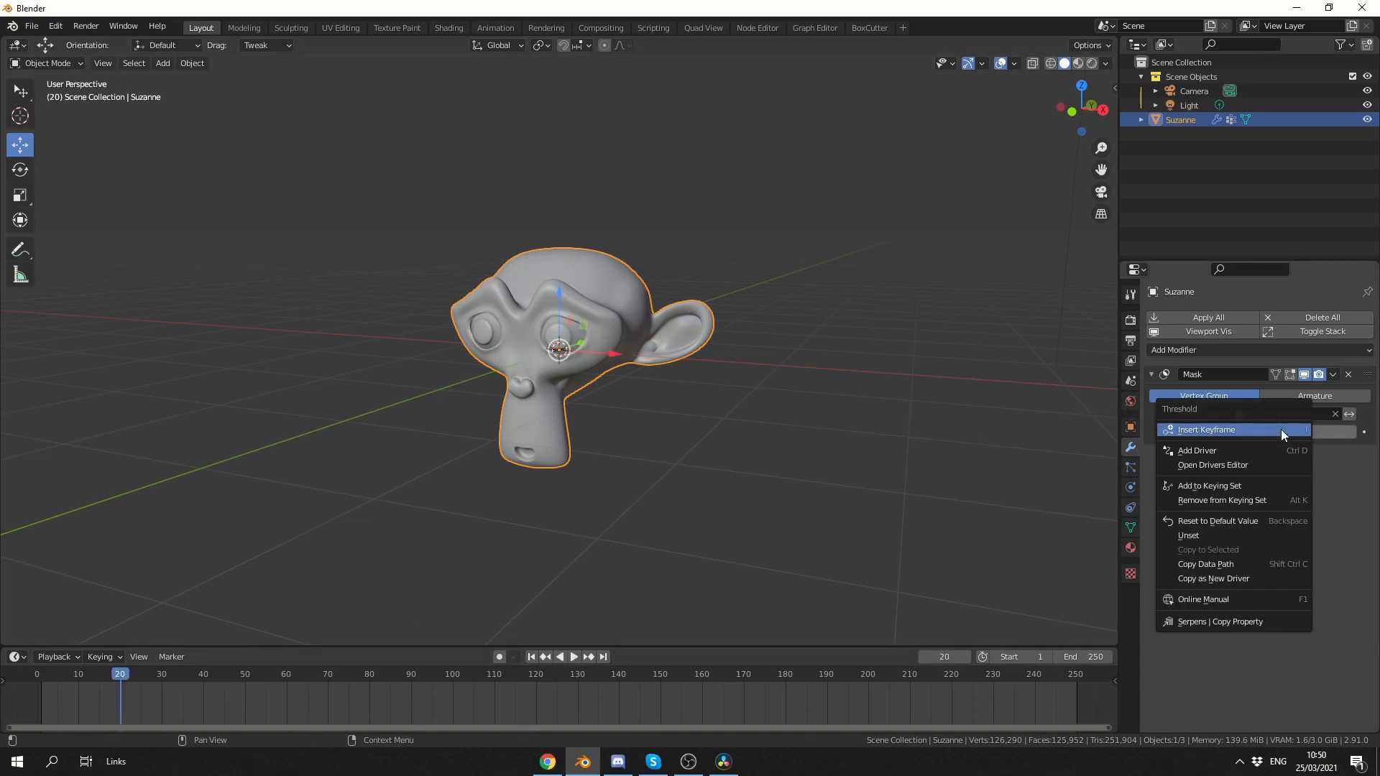
click(1207, 430)
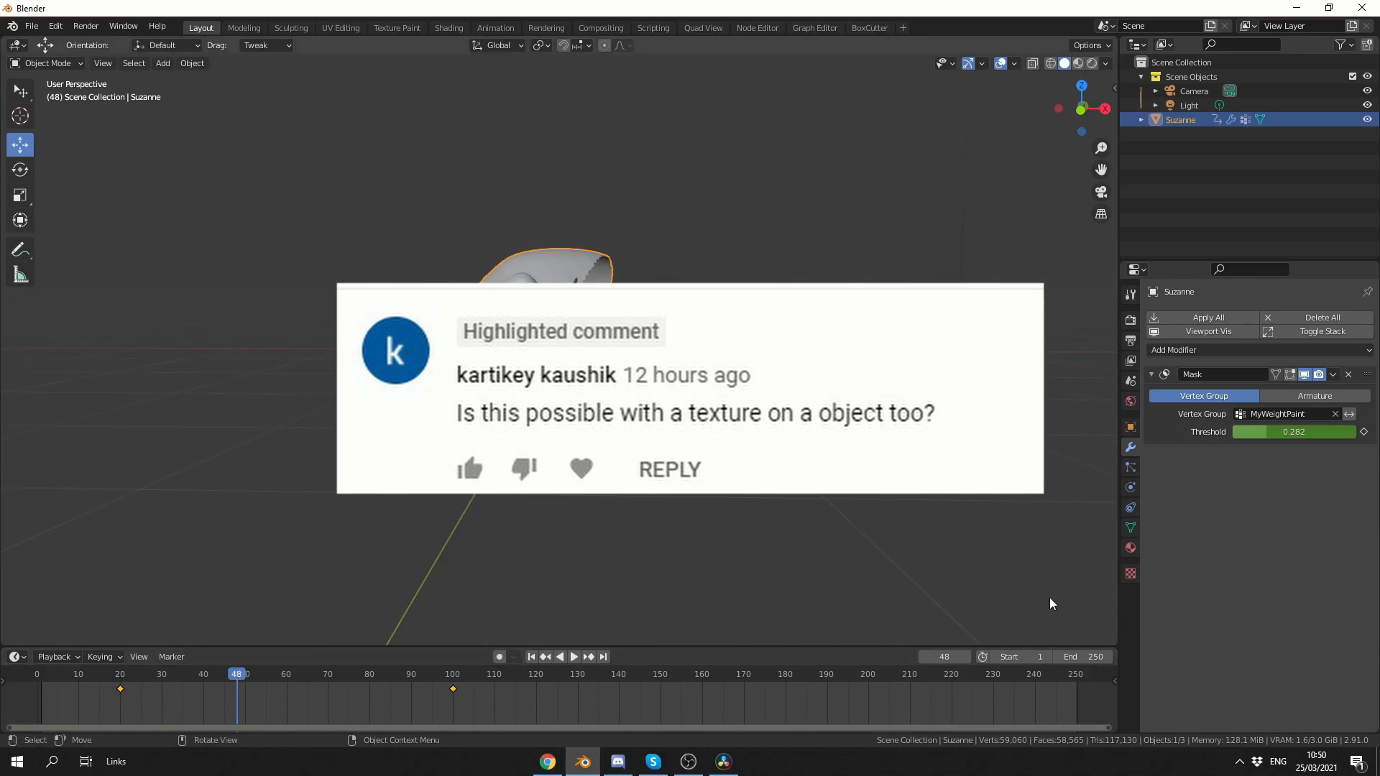
Step: Raise the material's specular, switch to Material Preview shading, and remove the Mask modifier
click(1130, 547)
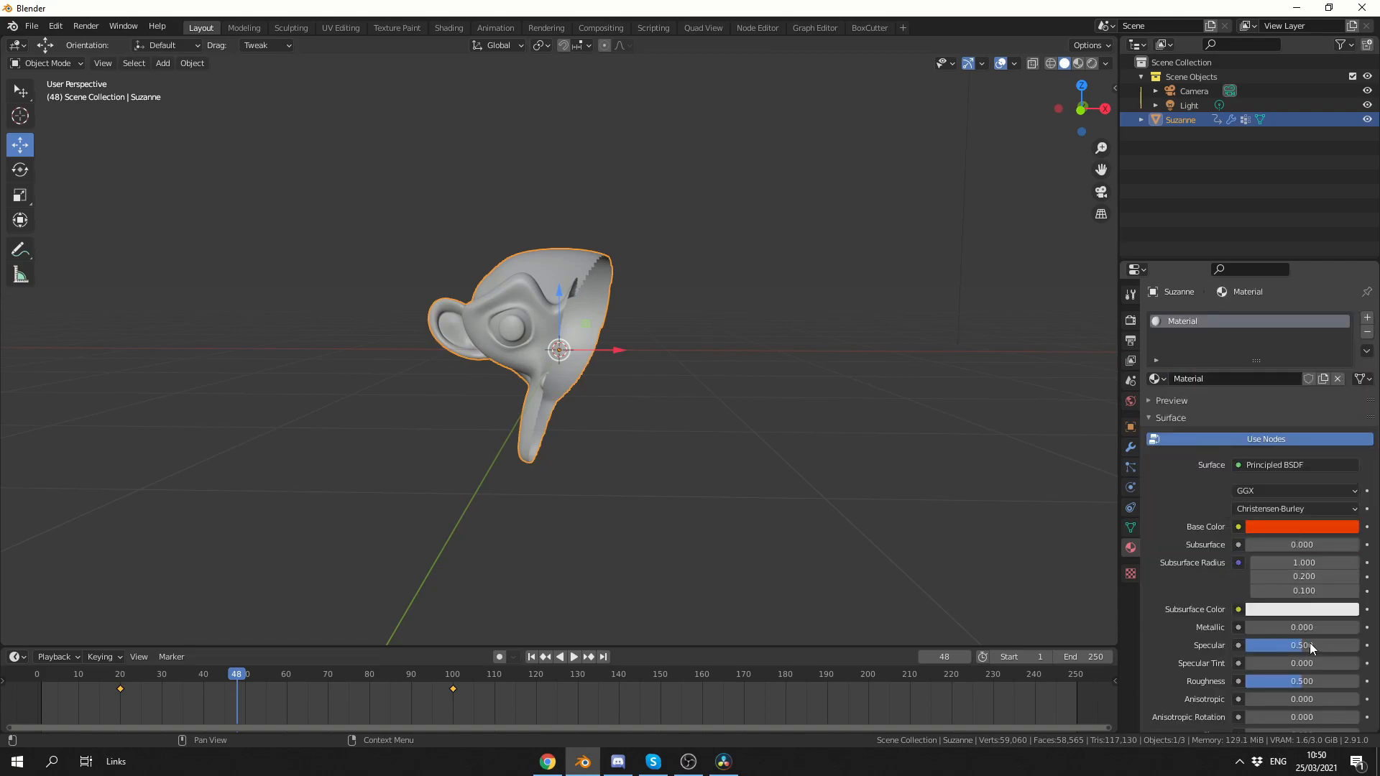
drag(1276, 645, 1310, 645)
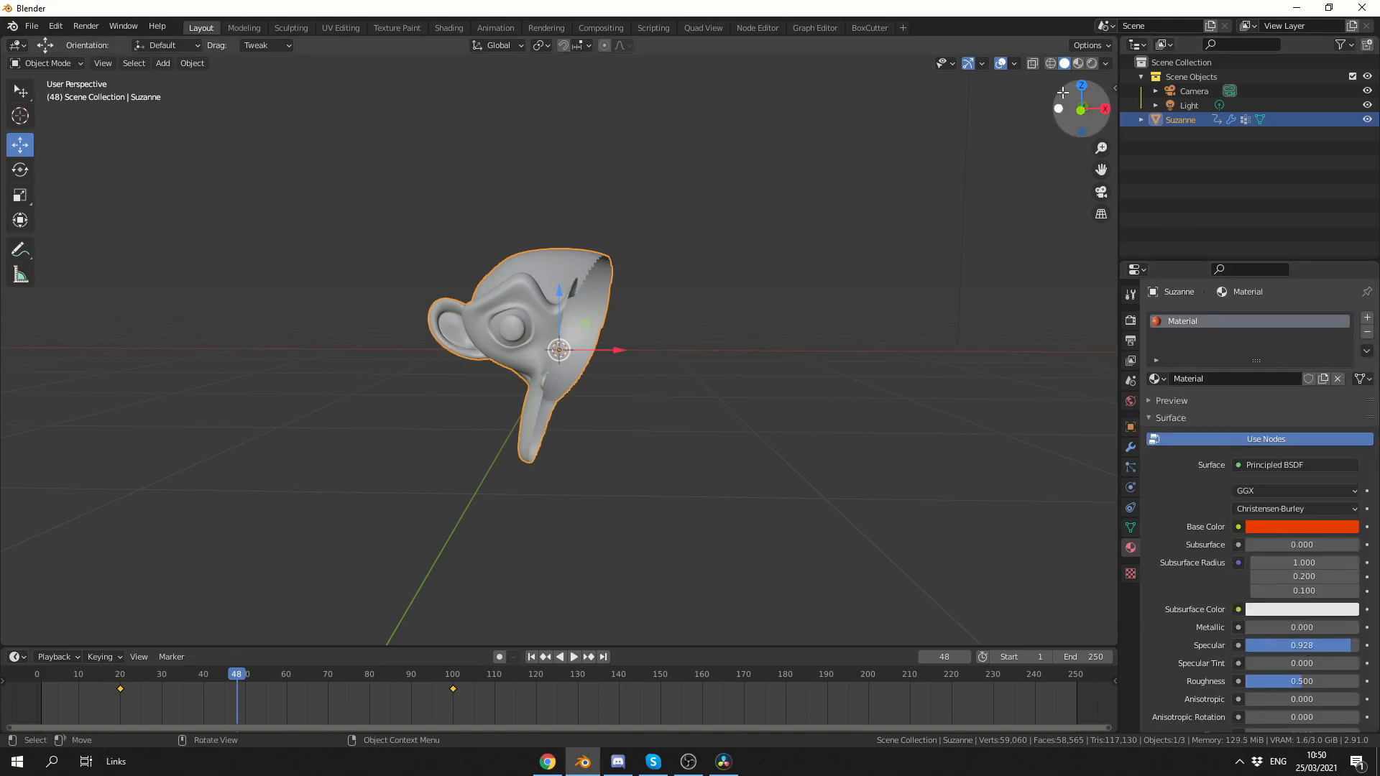
click(1075, 63)
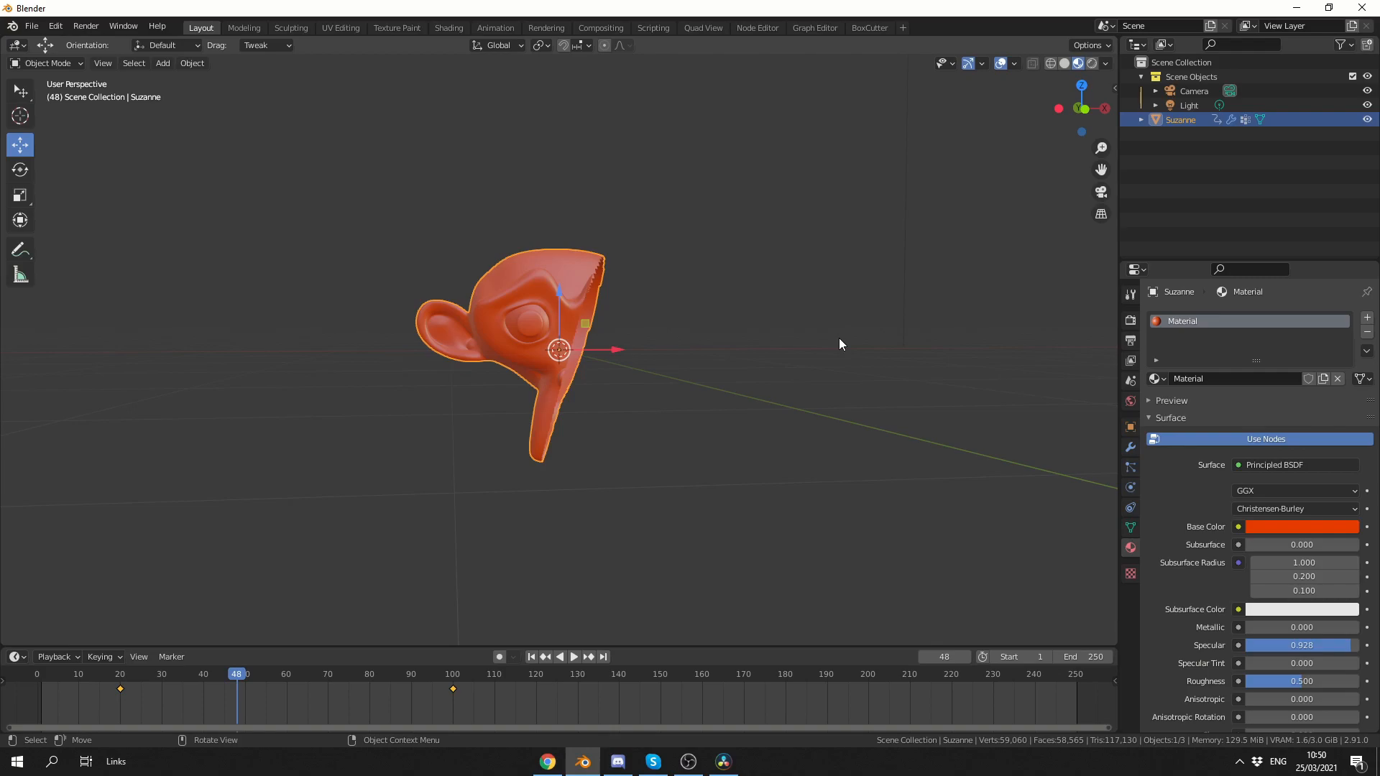
click(1130, 447)
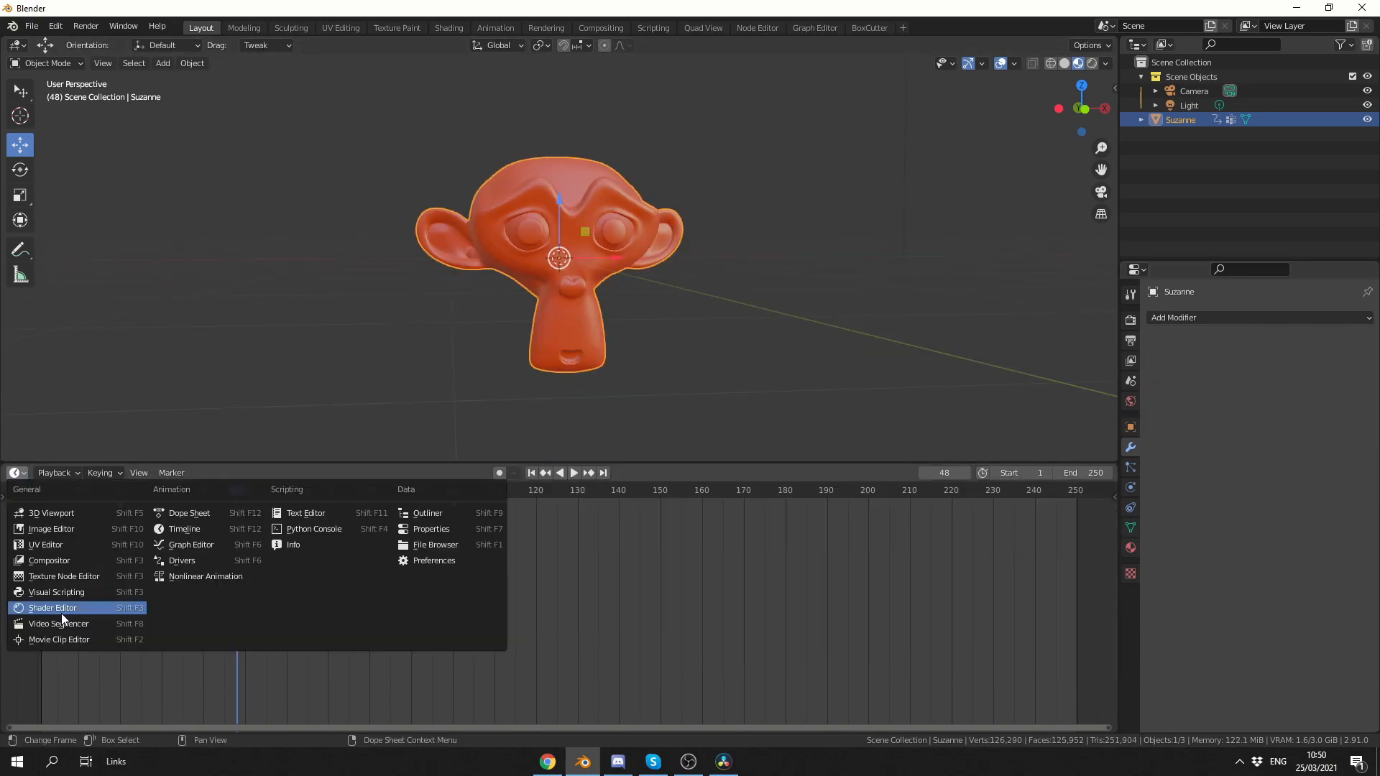
Step: In the Shader Editor, add Texture Coordinate, Mapping and Separate XYZ nodes
click(52, 607)
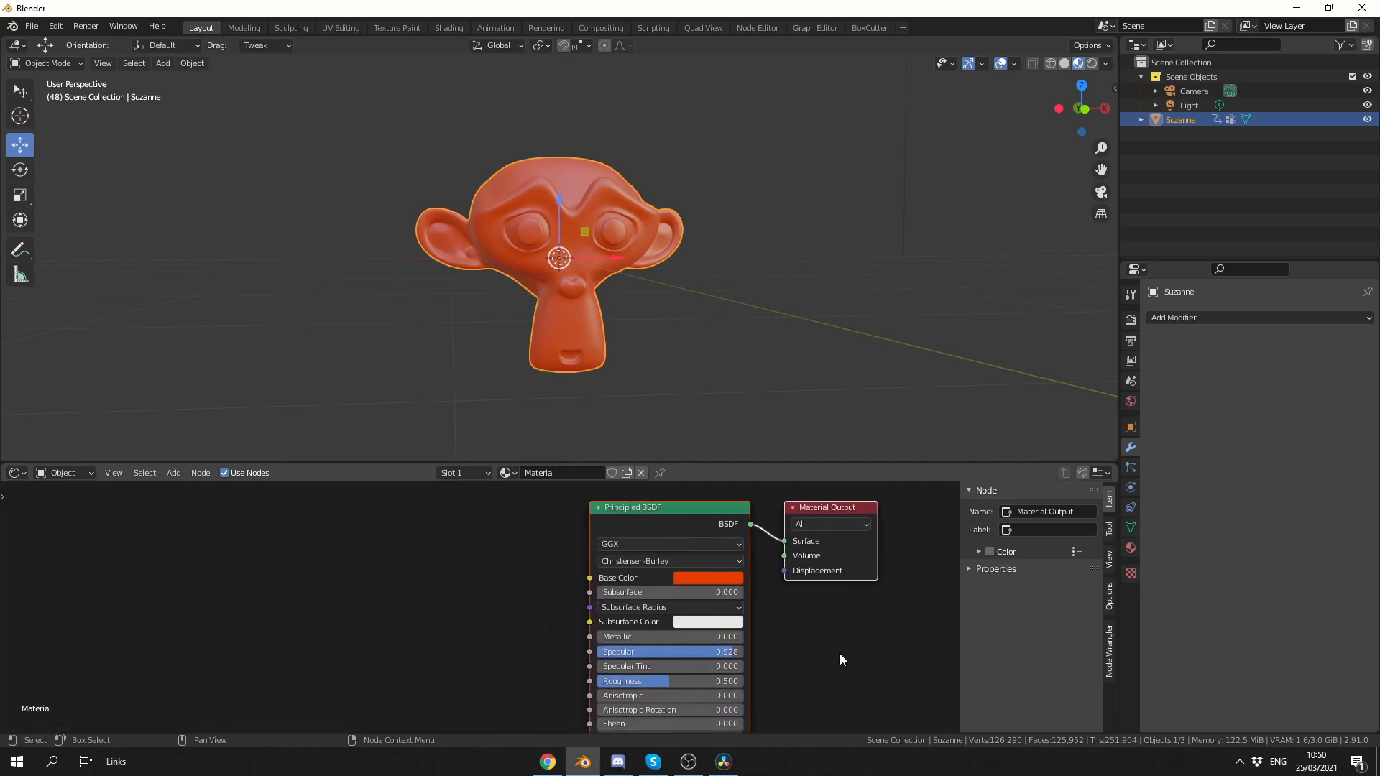
click(173, 473)
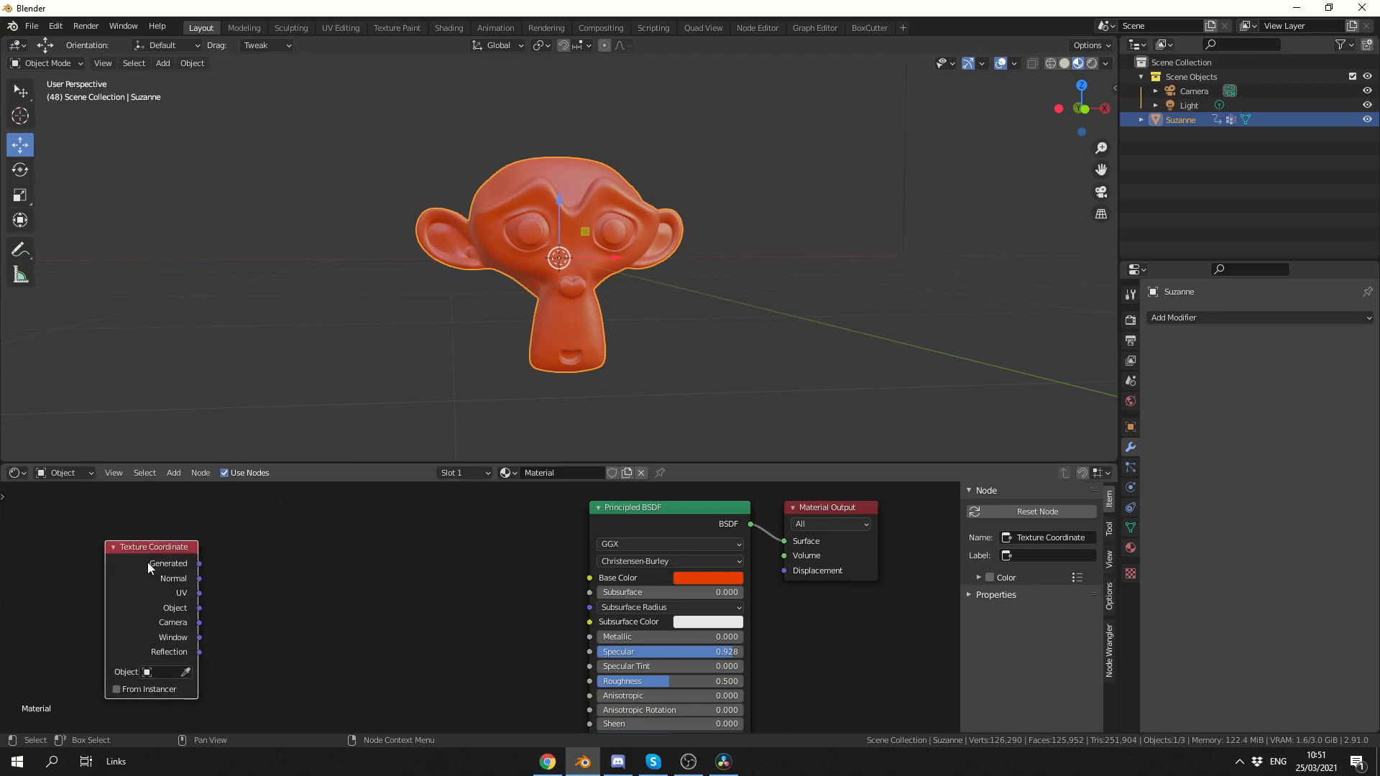
mouse_move(148, 567)
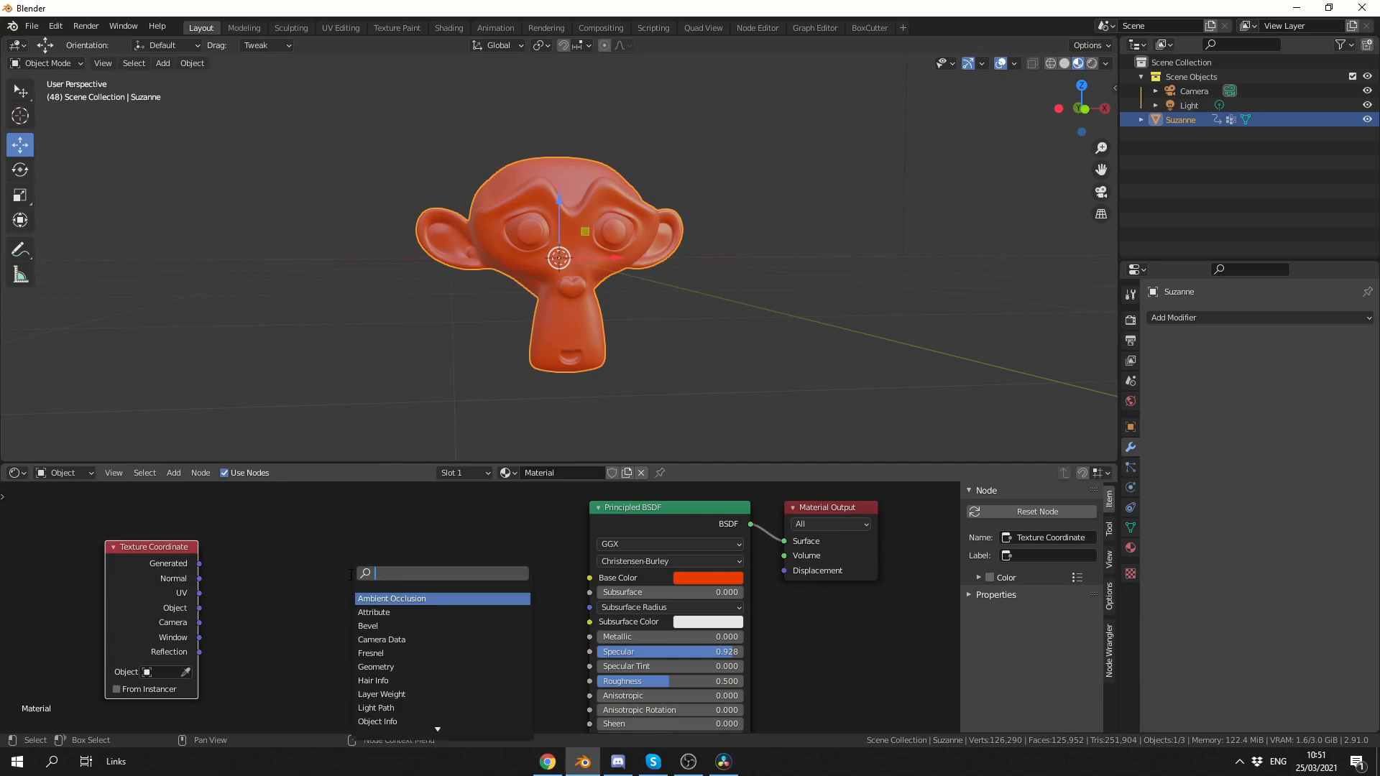
text(map)
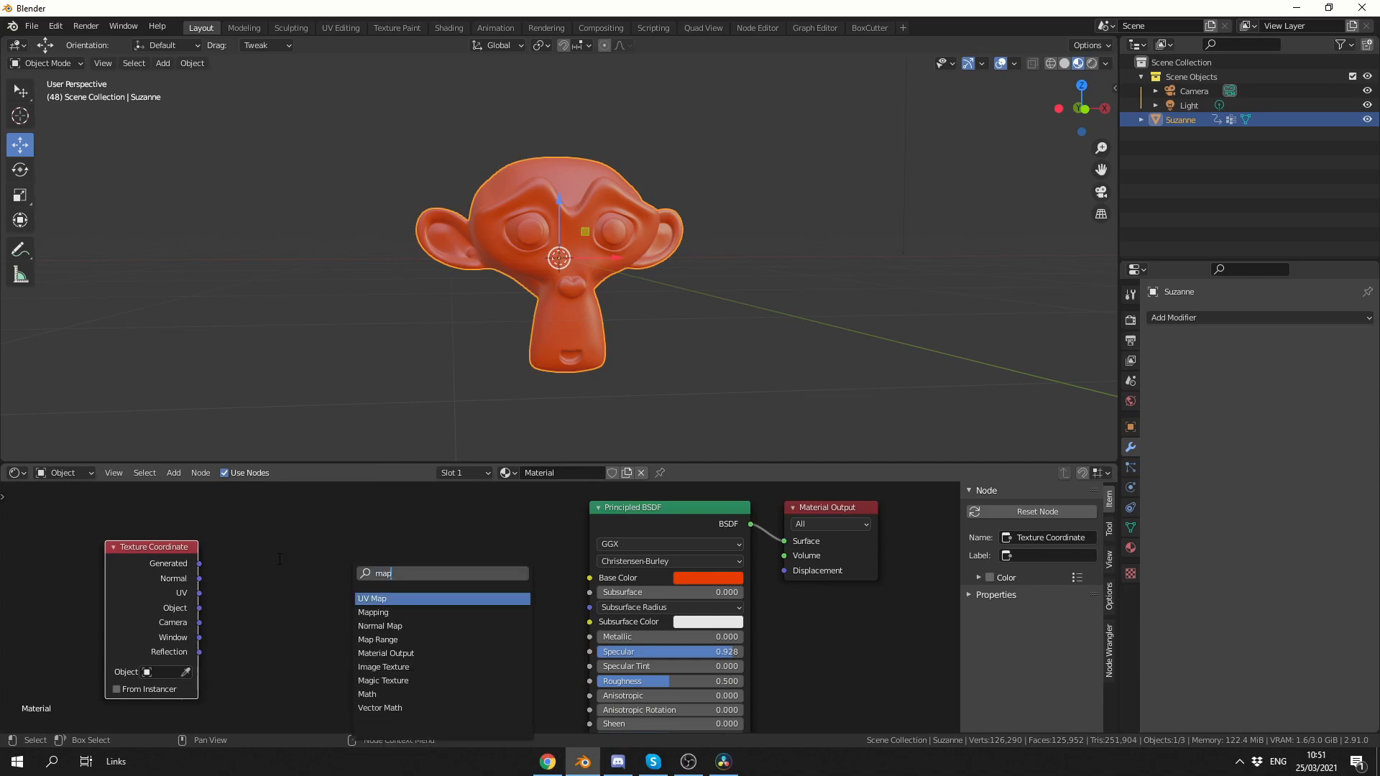
click(372, 612)
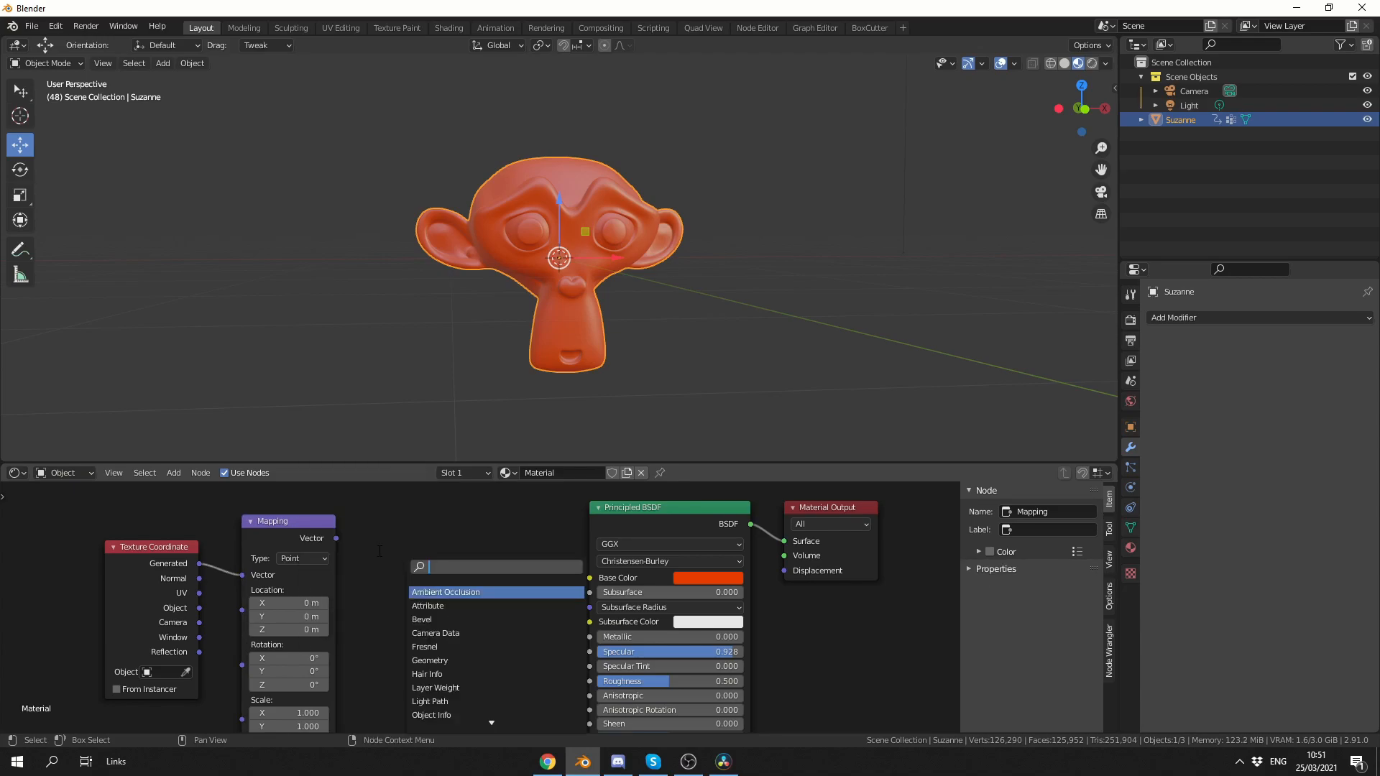
text(sep)
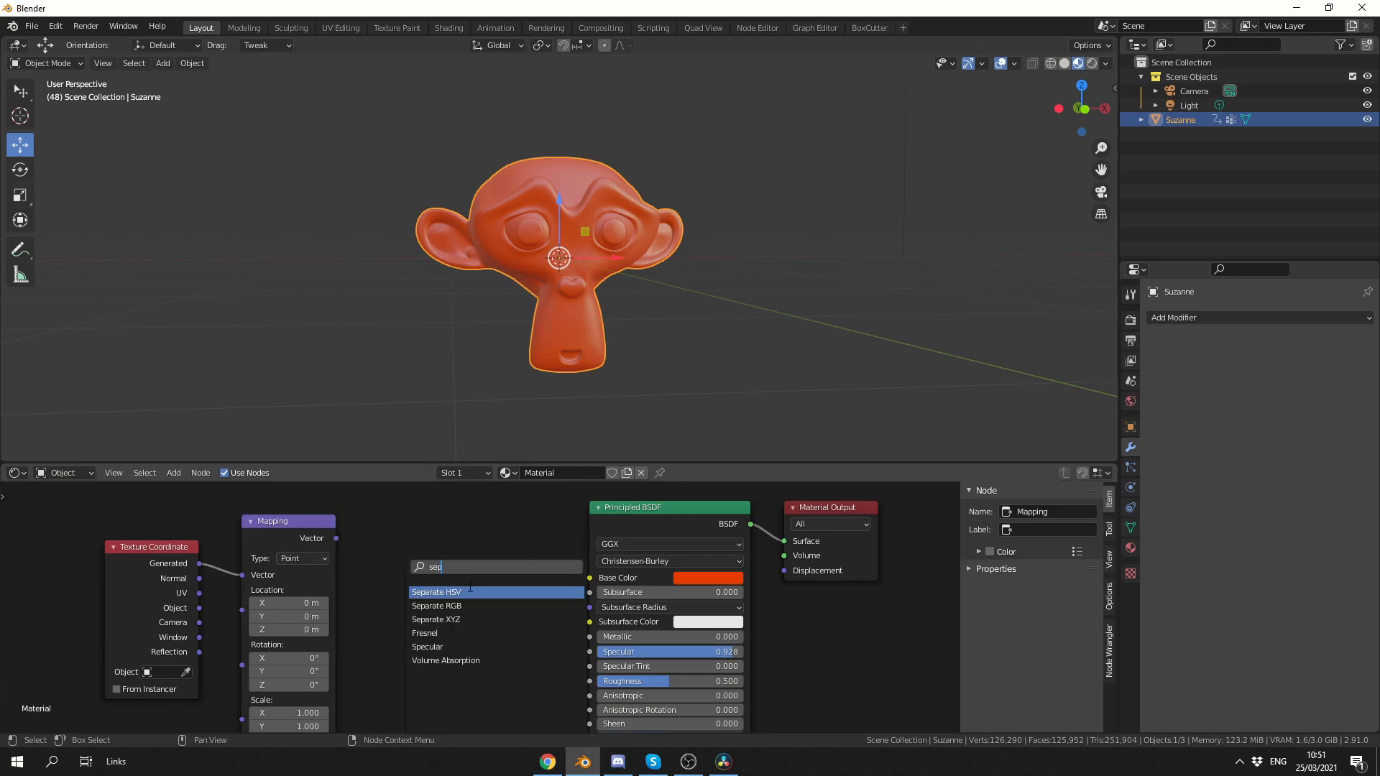
click(435, 619)
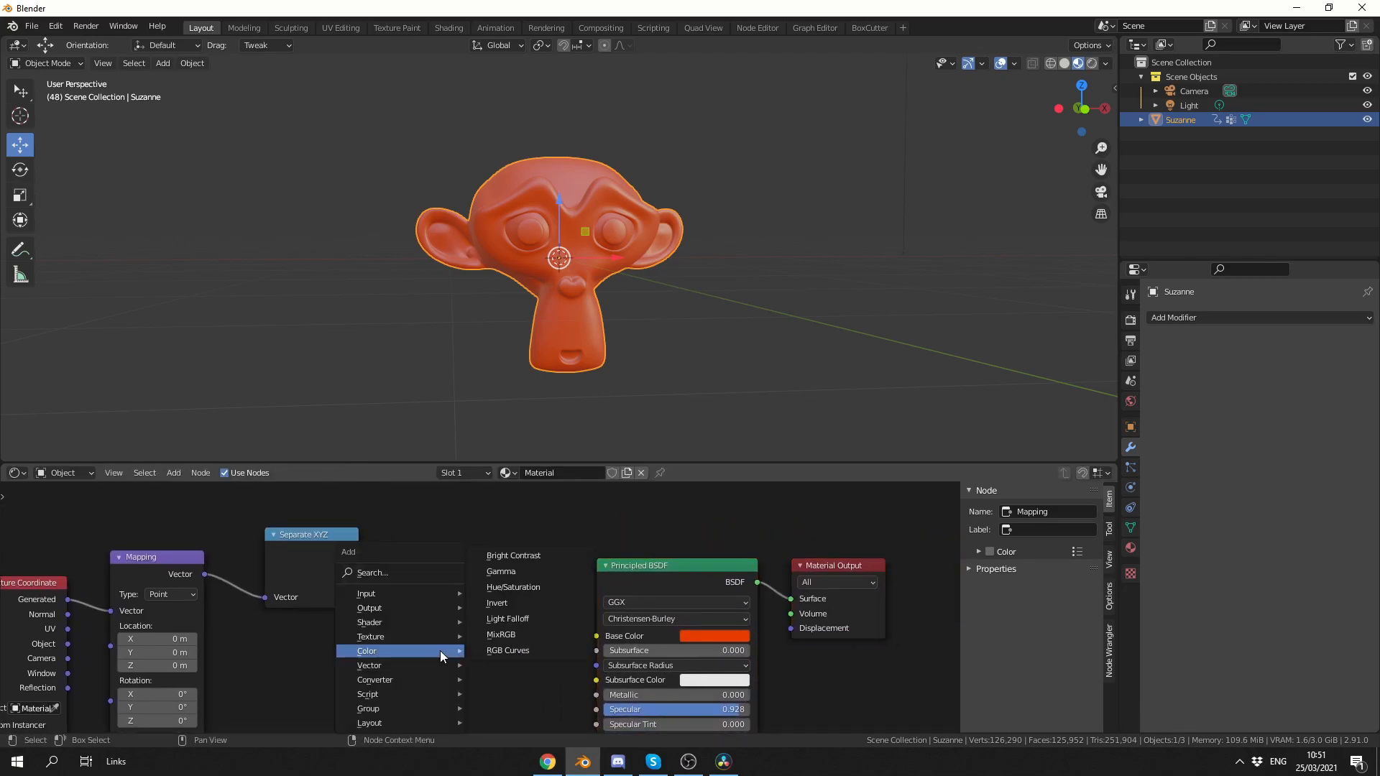
Step: Add a ColorRamp node and slide its black stop toward the middle
text(color)
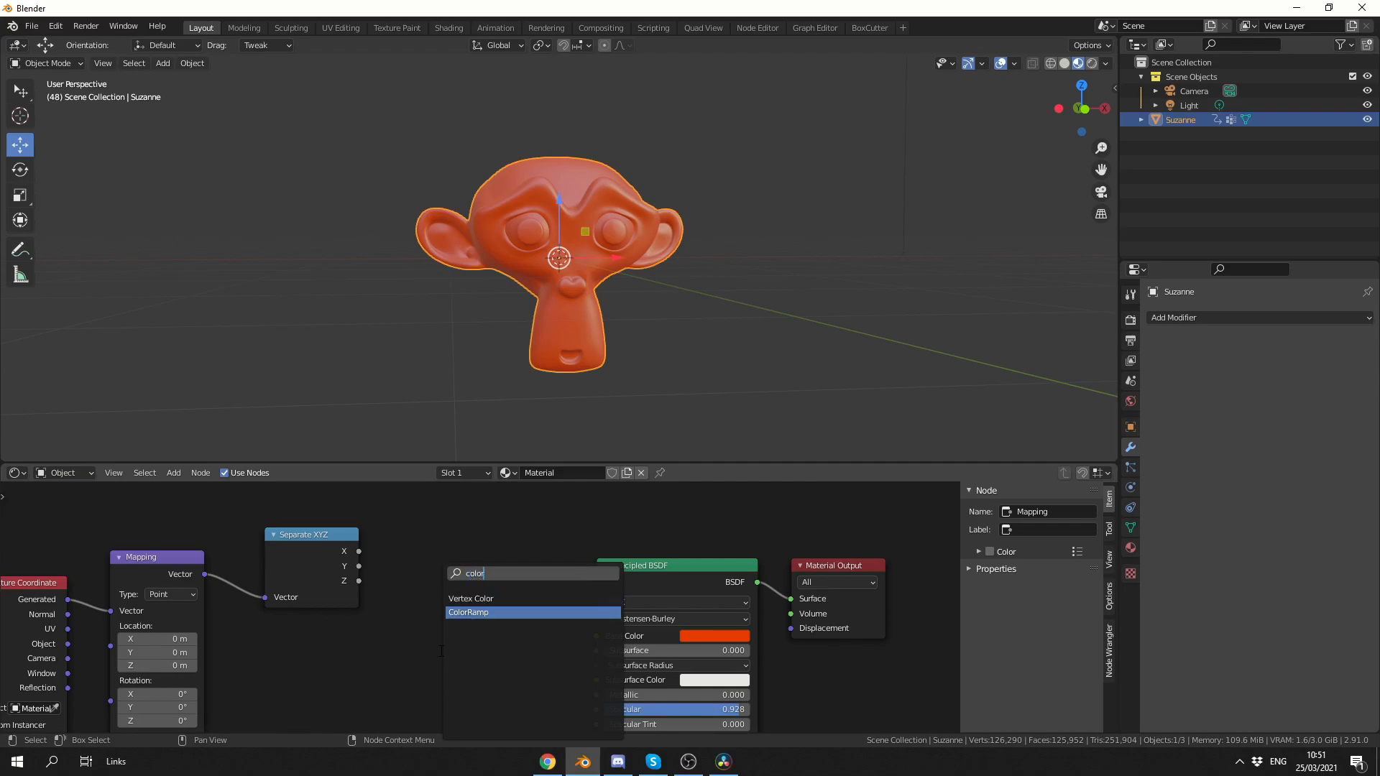
click(470, 612)
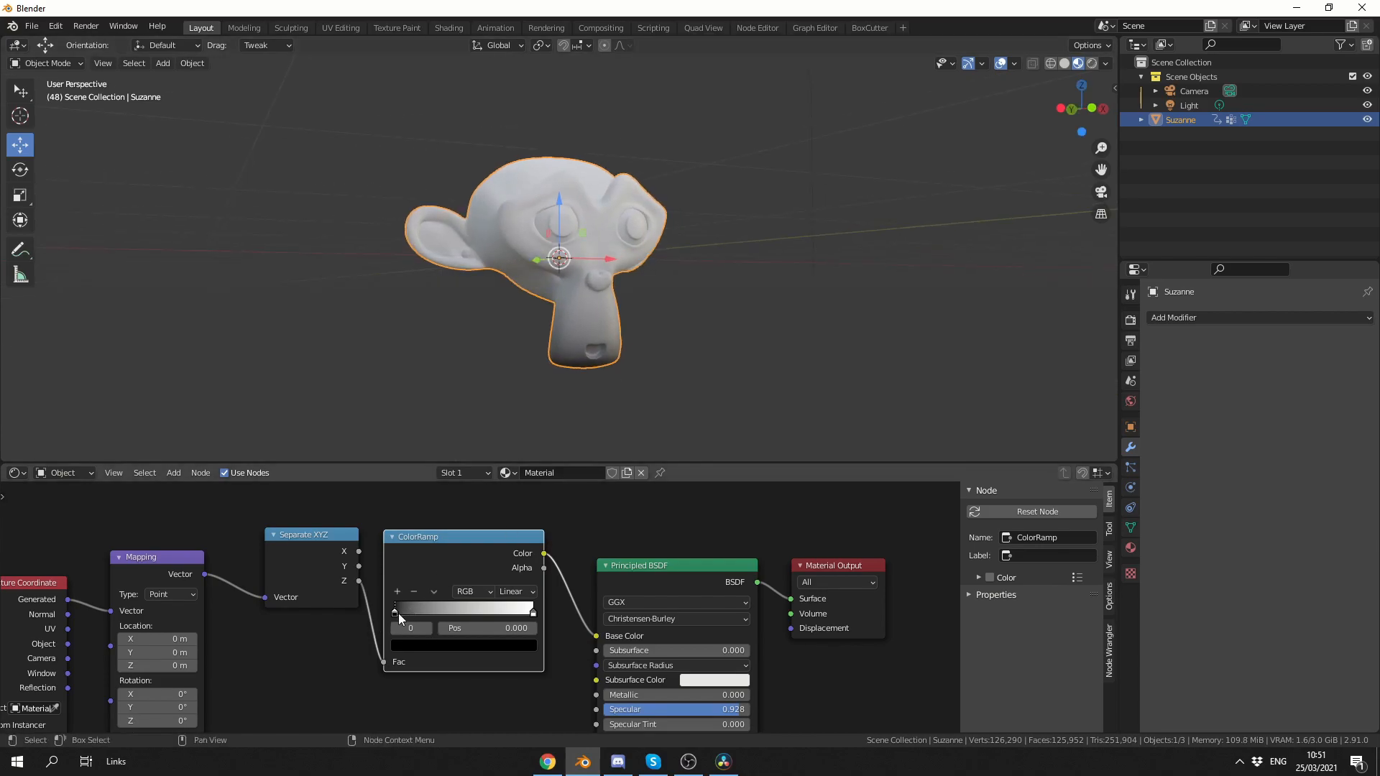
drag(394, 608, 463, 608)
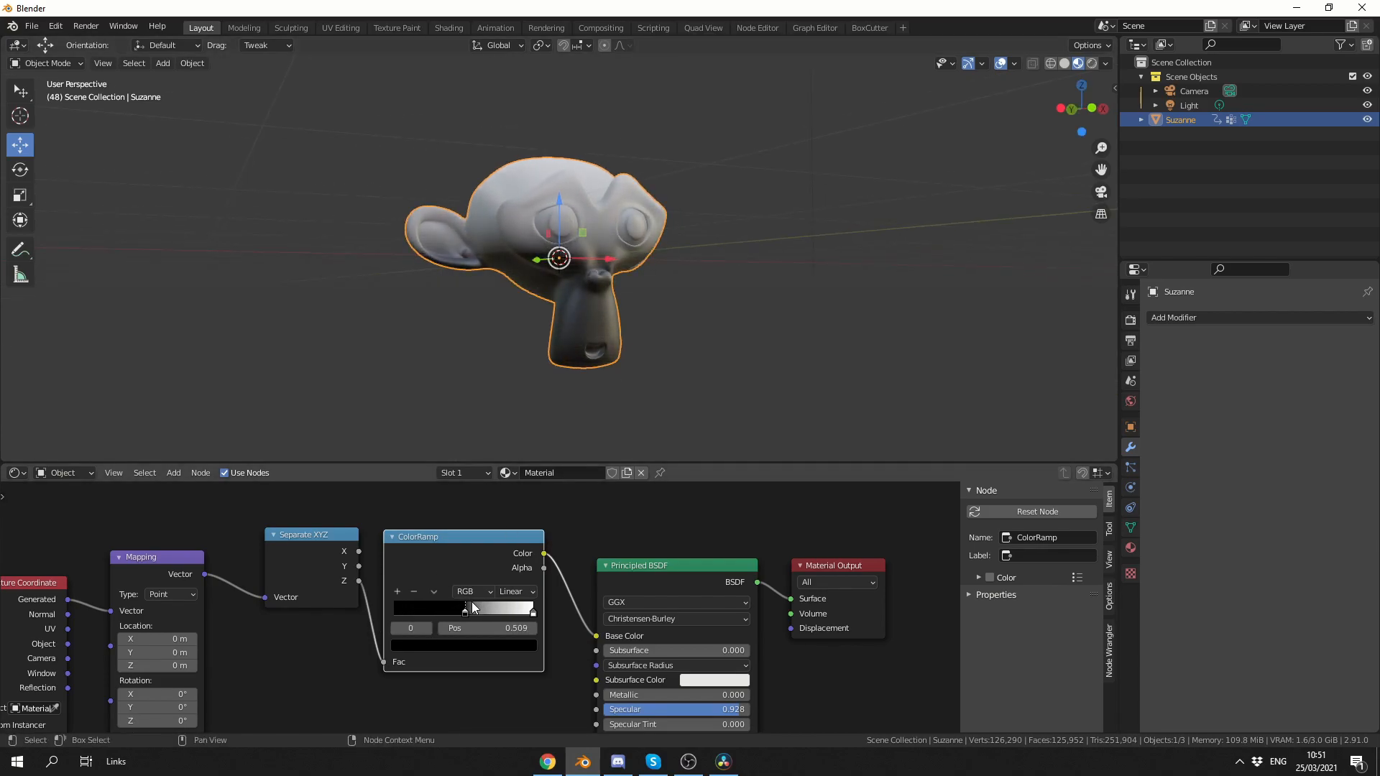
right_click(515, 627)
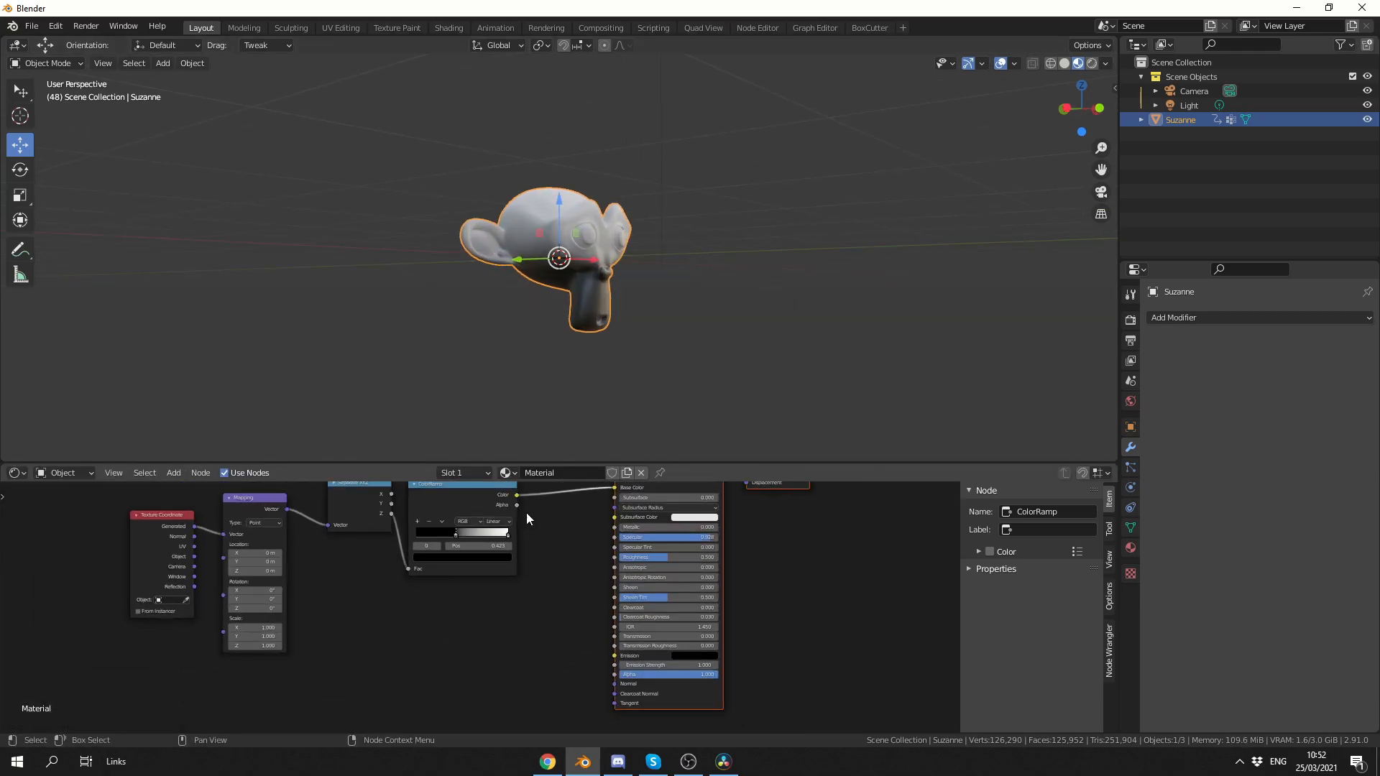
Step: Link ColorRamp Color to the shader's Alpha and set Blend Mode to Alpha Hashed
drag(517, 494, 620, 674)
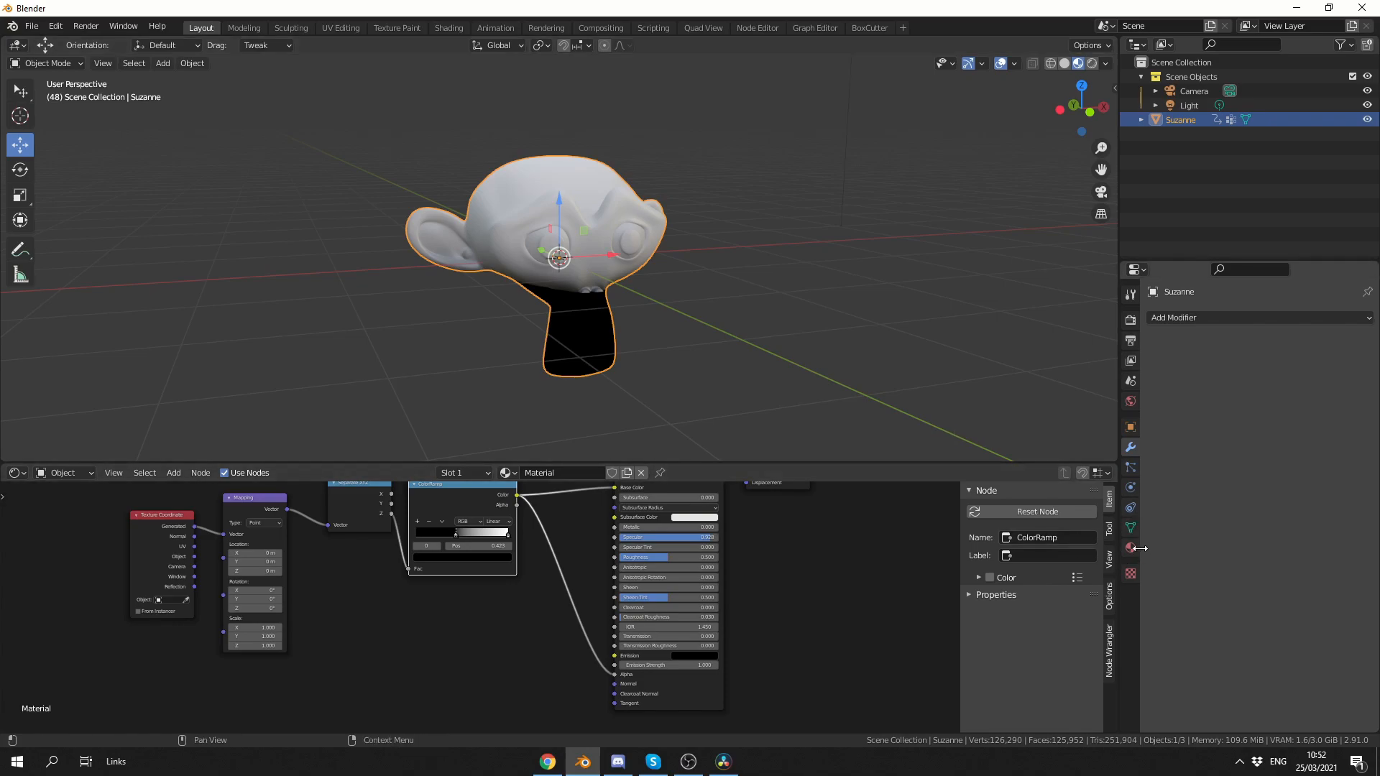
scroll(down, 3)
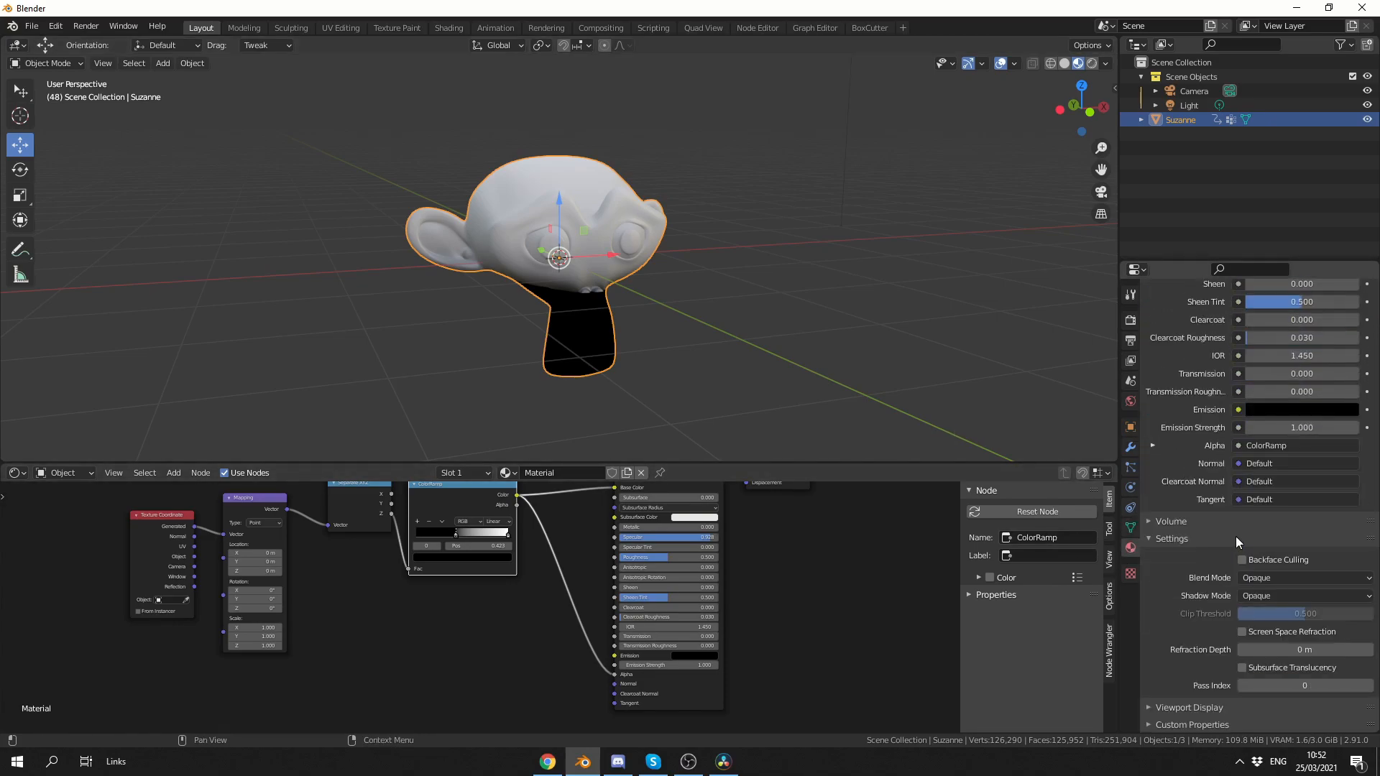
click(1302, 577)
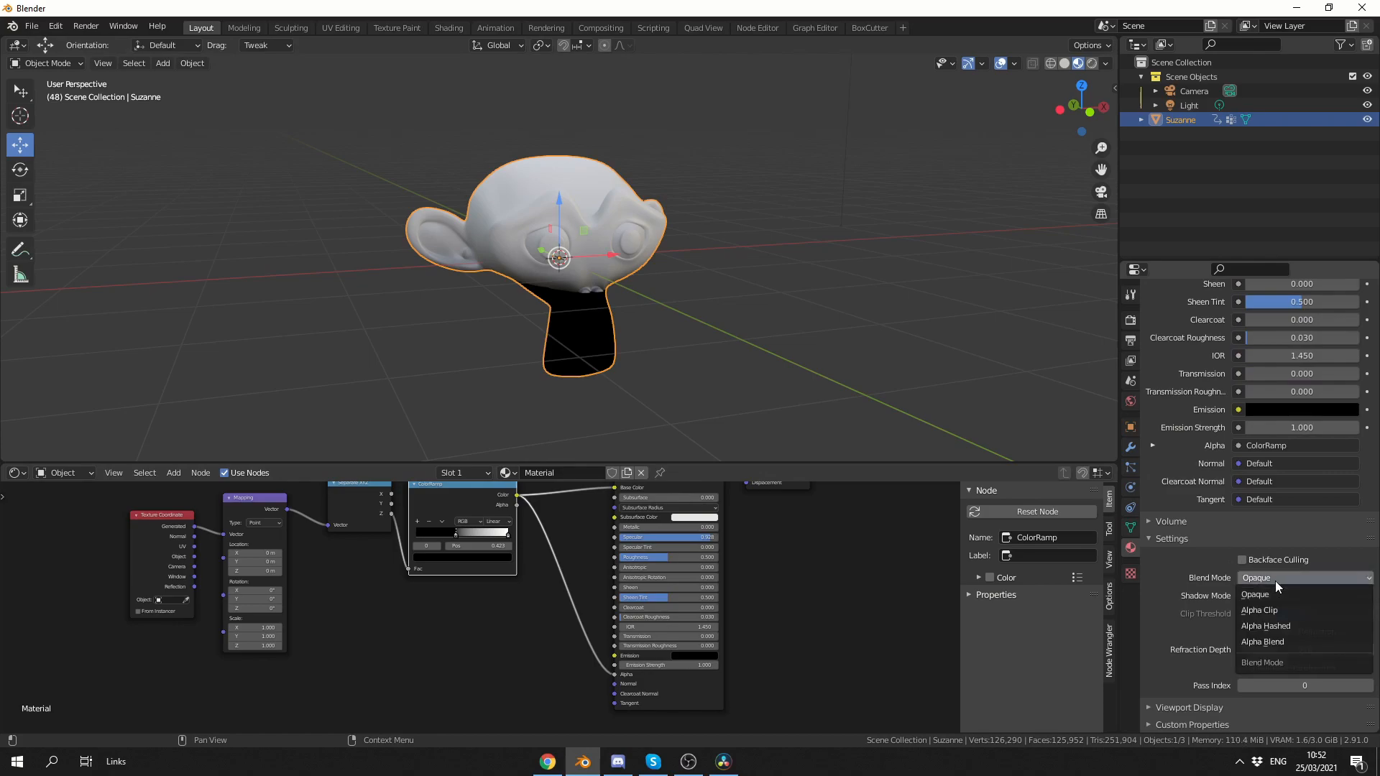
click(1265, 626)
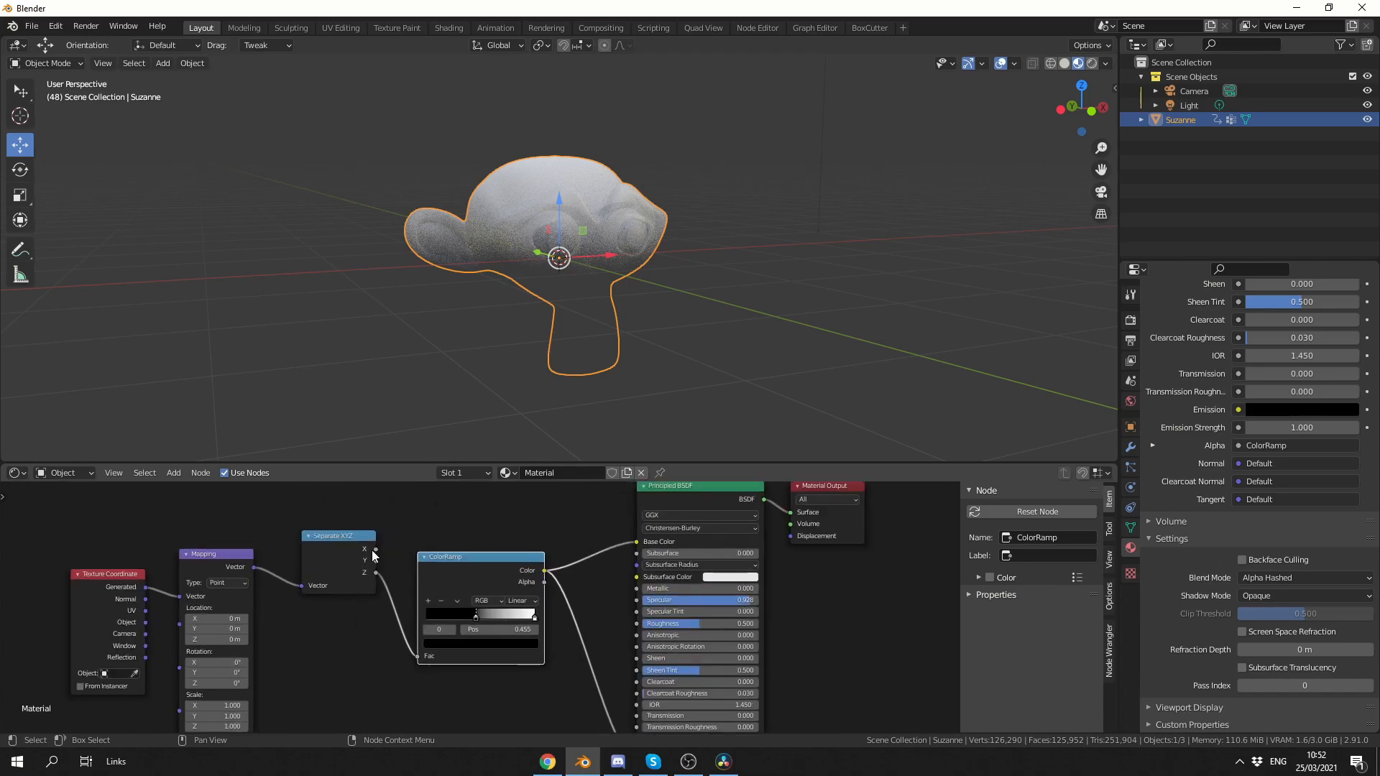
mouse_move(403, 587)
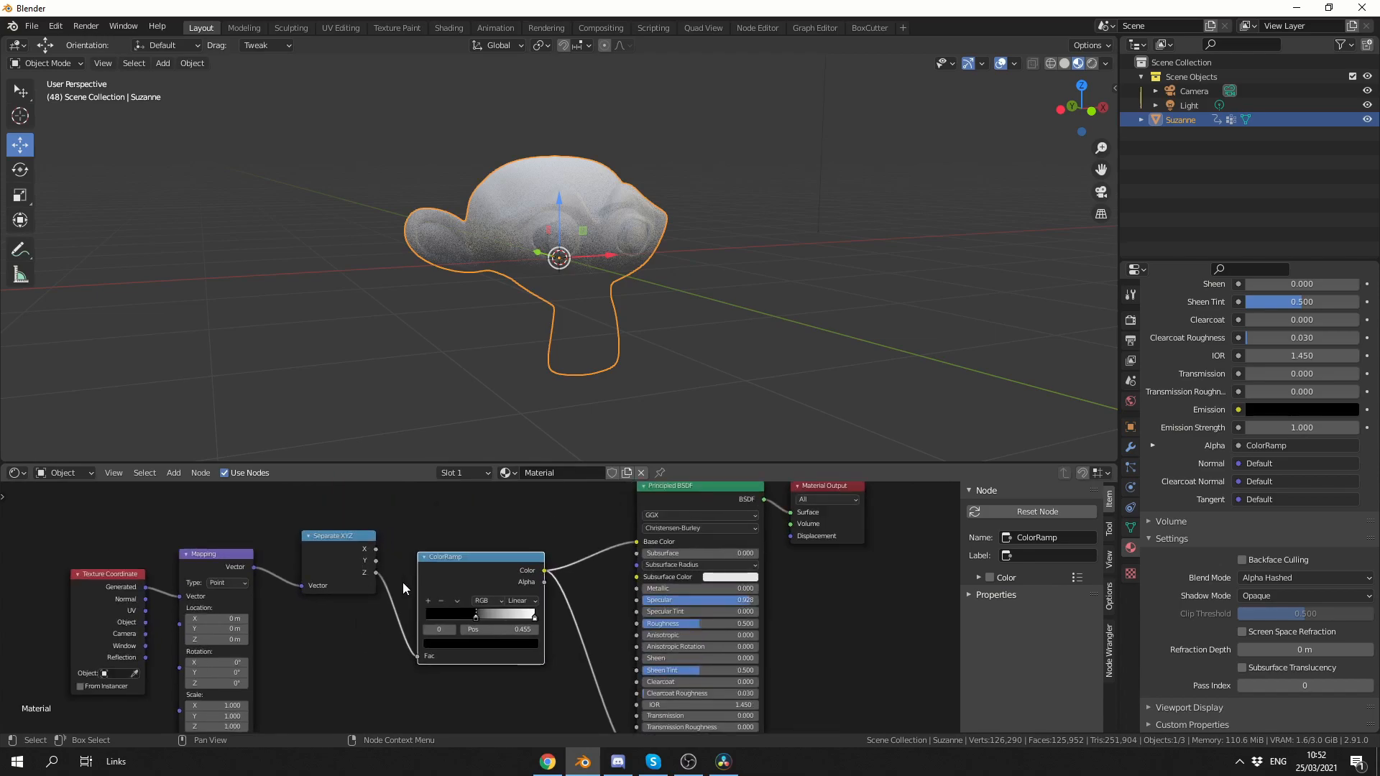